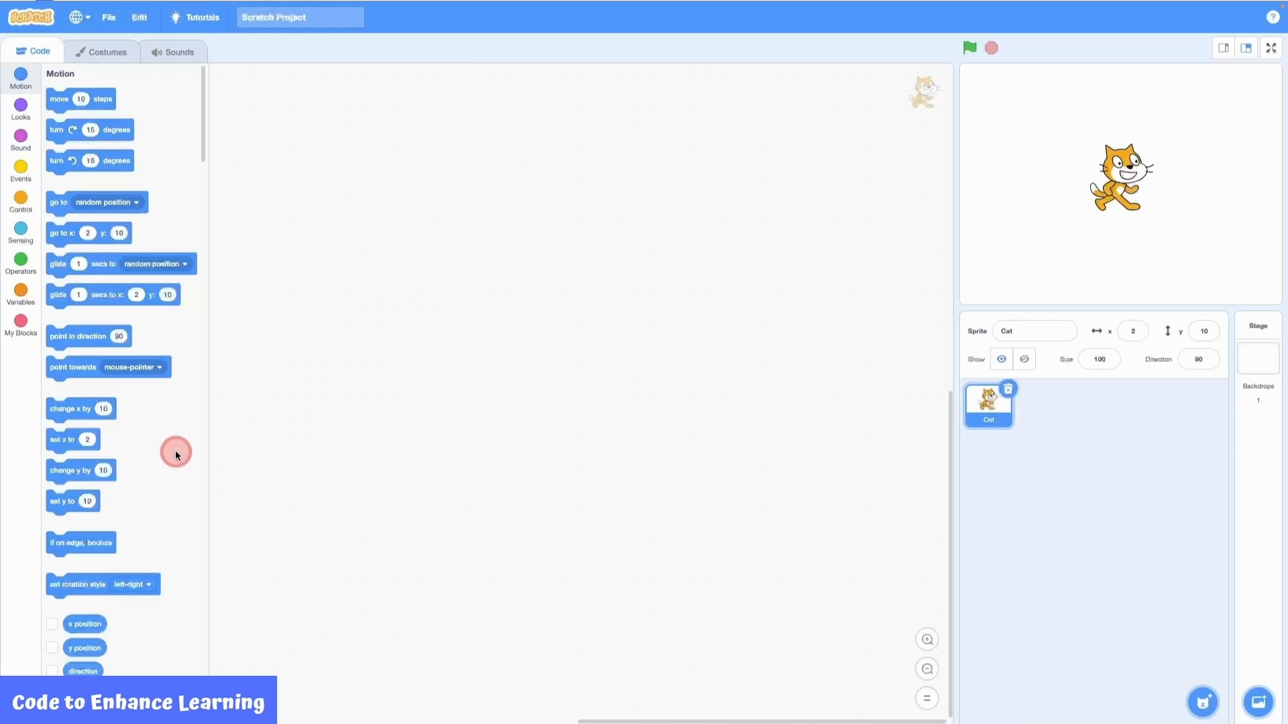
mouse_move(167, 468)
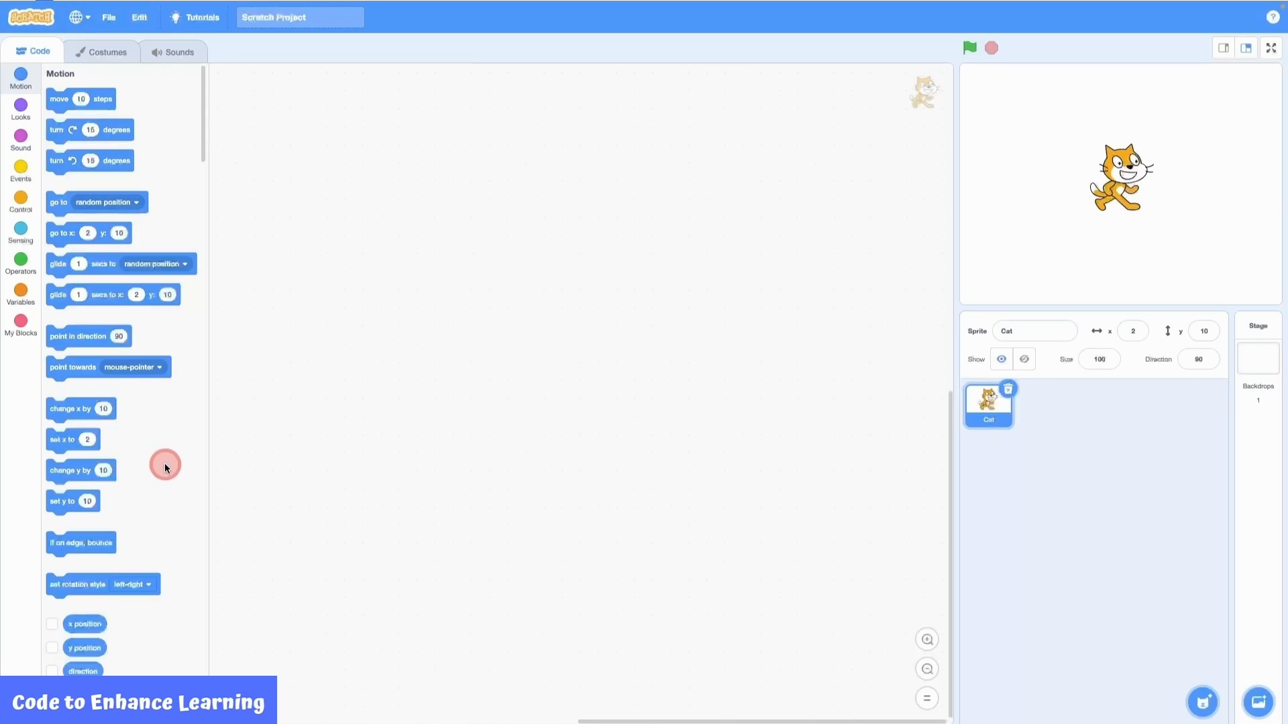
mouse_move(606, 344)
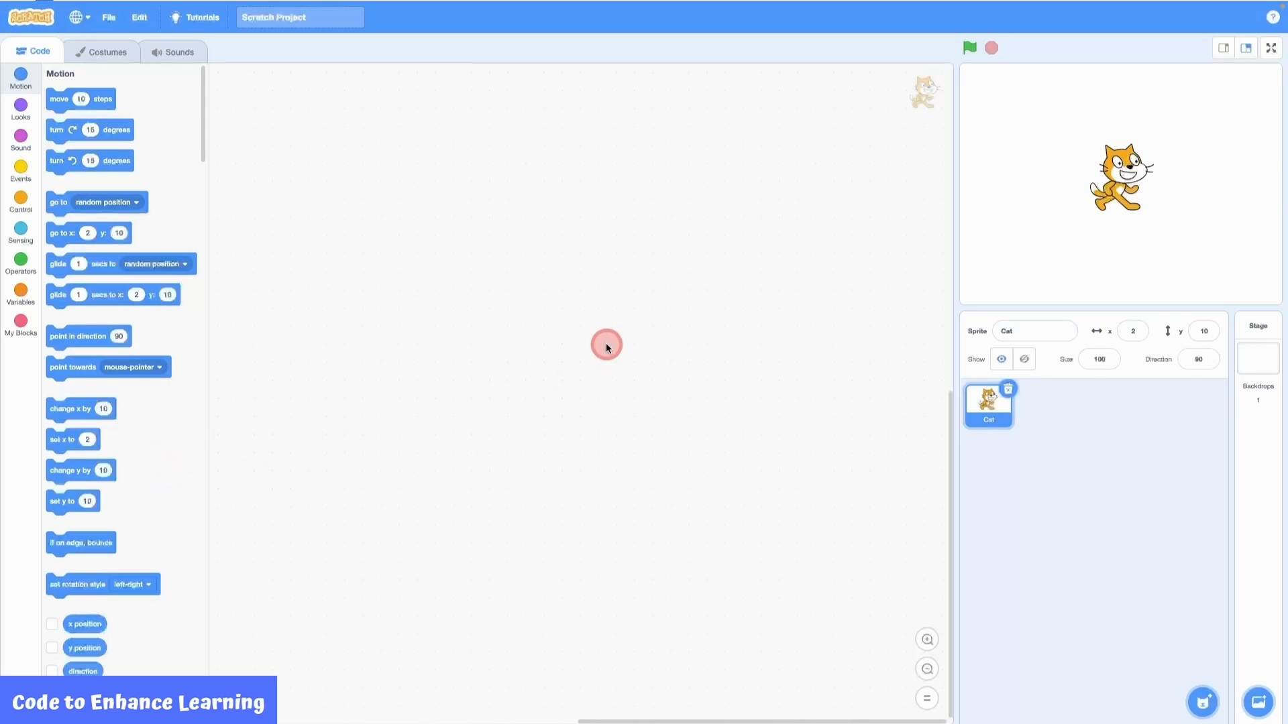
mouse_move(565, 373)
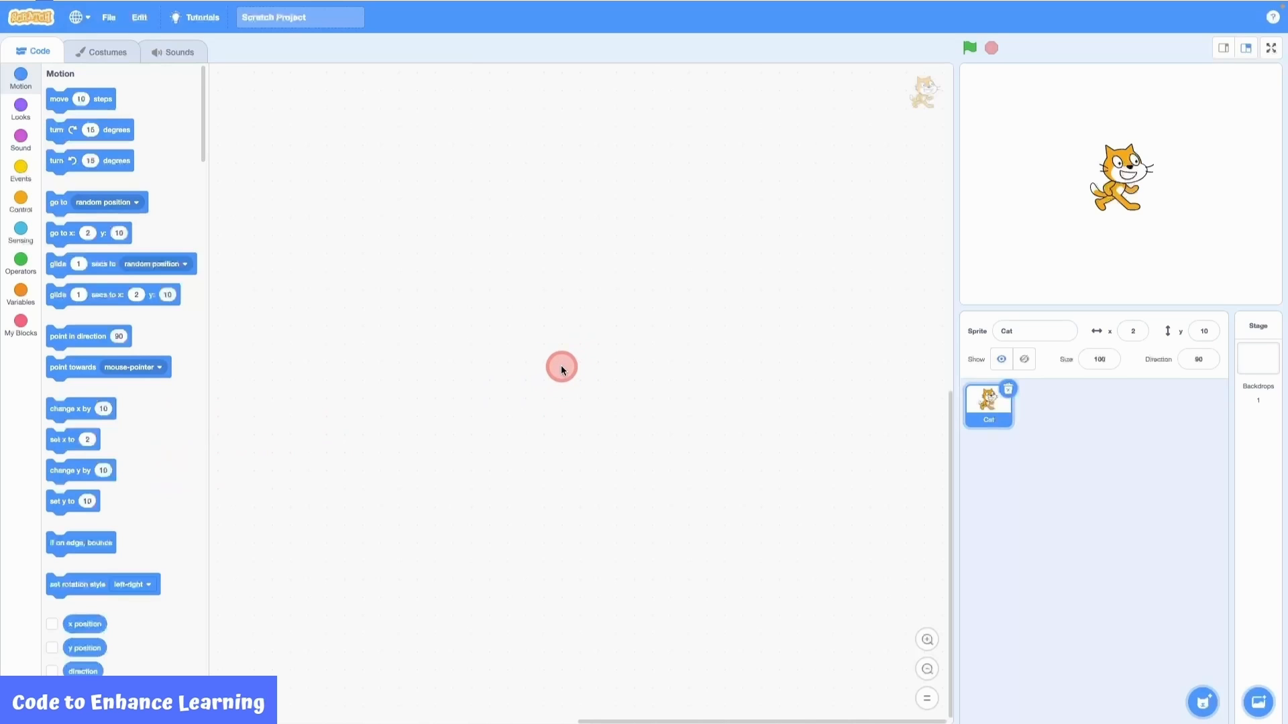
mouse_move(1108, 244)
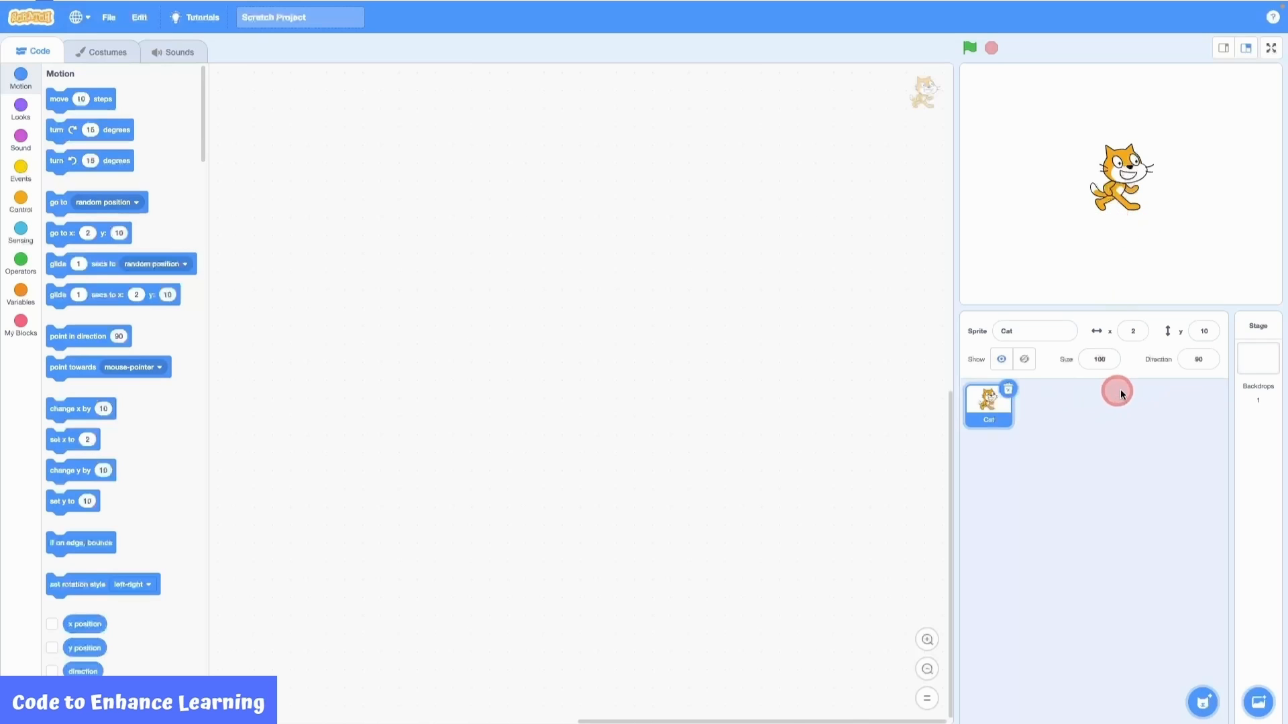
mouse_move(1124, 390)
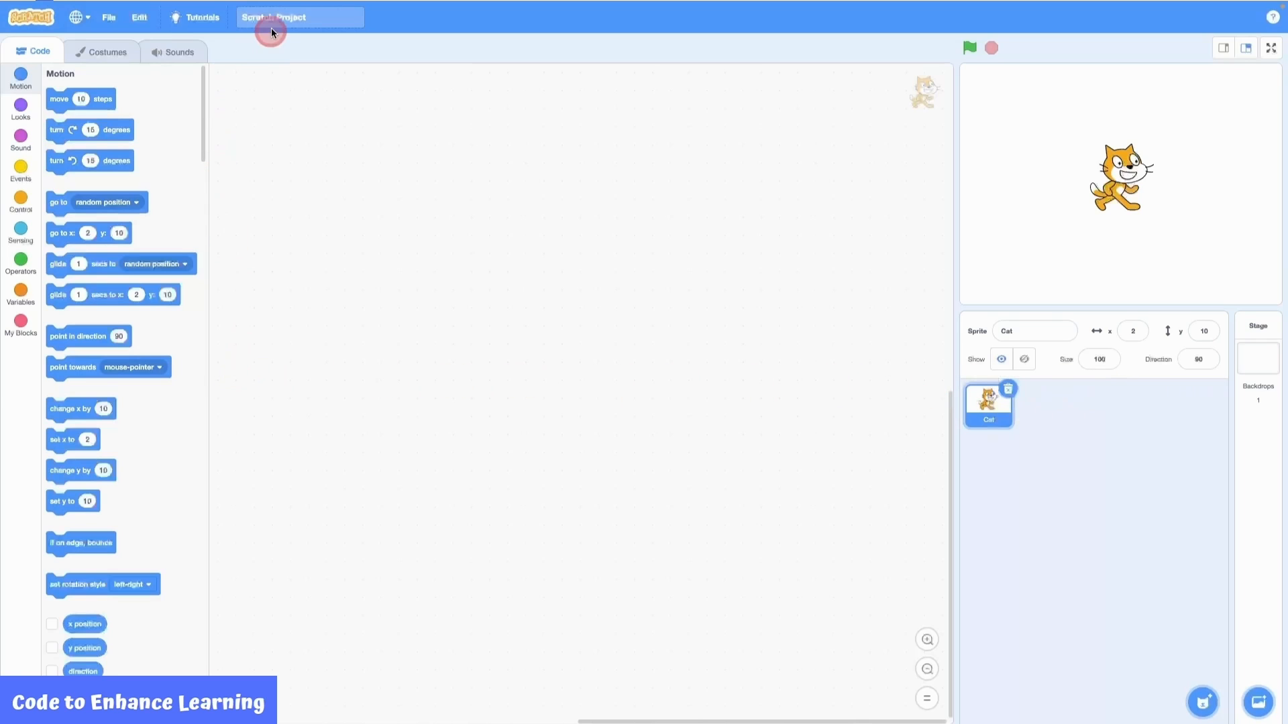
Step: Rename the project to 'Maze' and delete the Cat sprite, leaving no sprites
click(297, 16)
text(Maze)
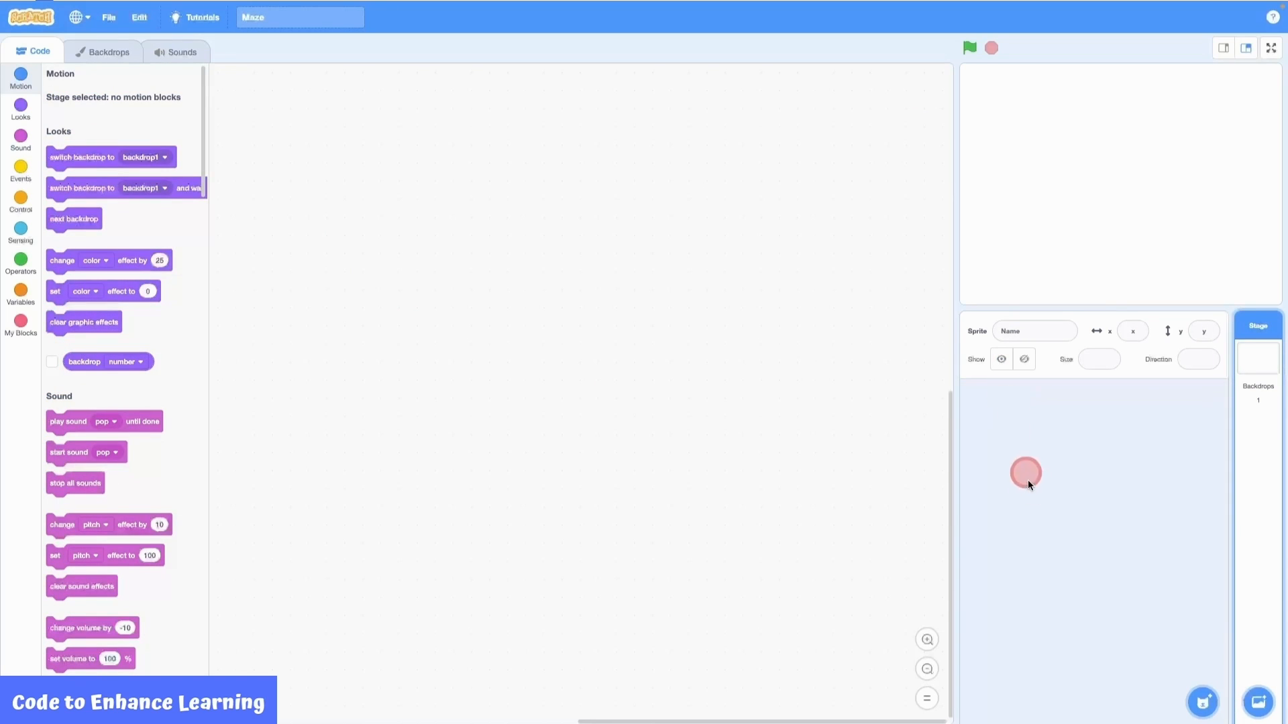
click(1256, 702)
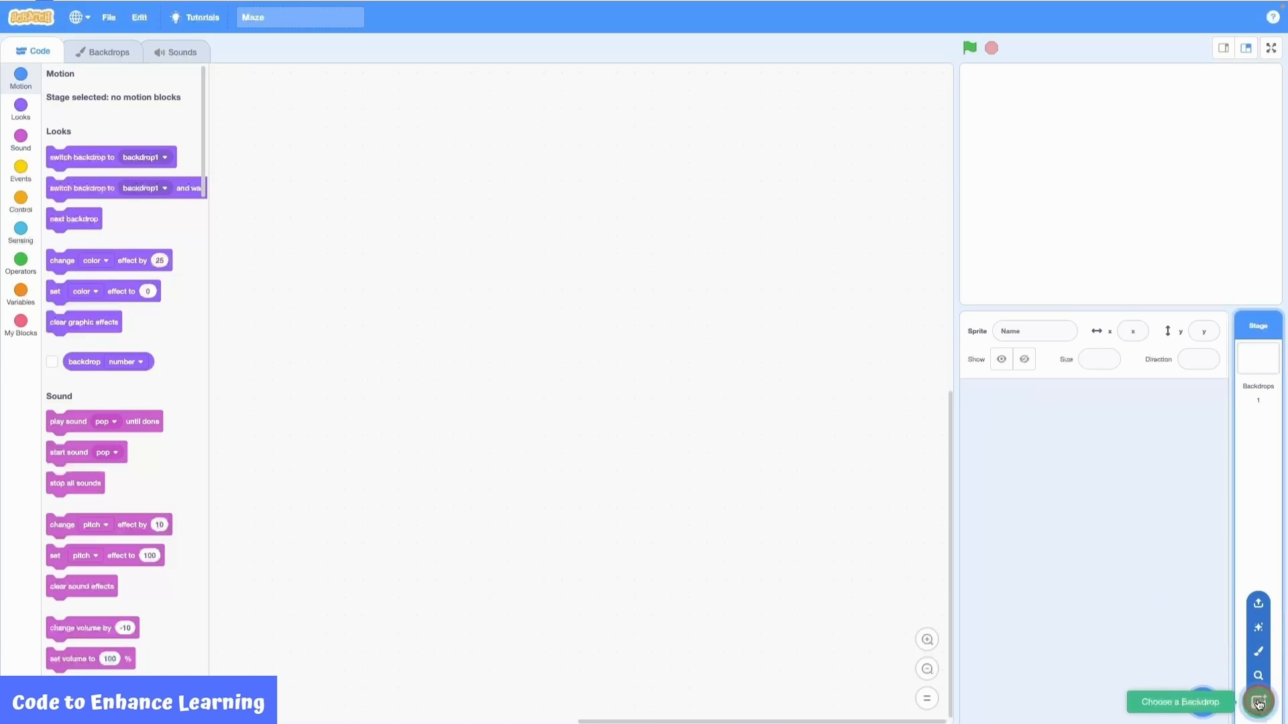
Step: Add the snowy winter backdrop with pine trees from the backdrop library
click(1255, 702)
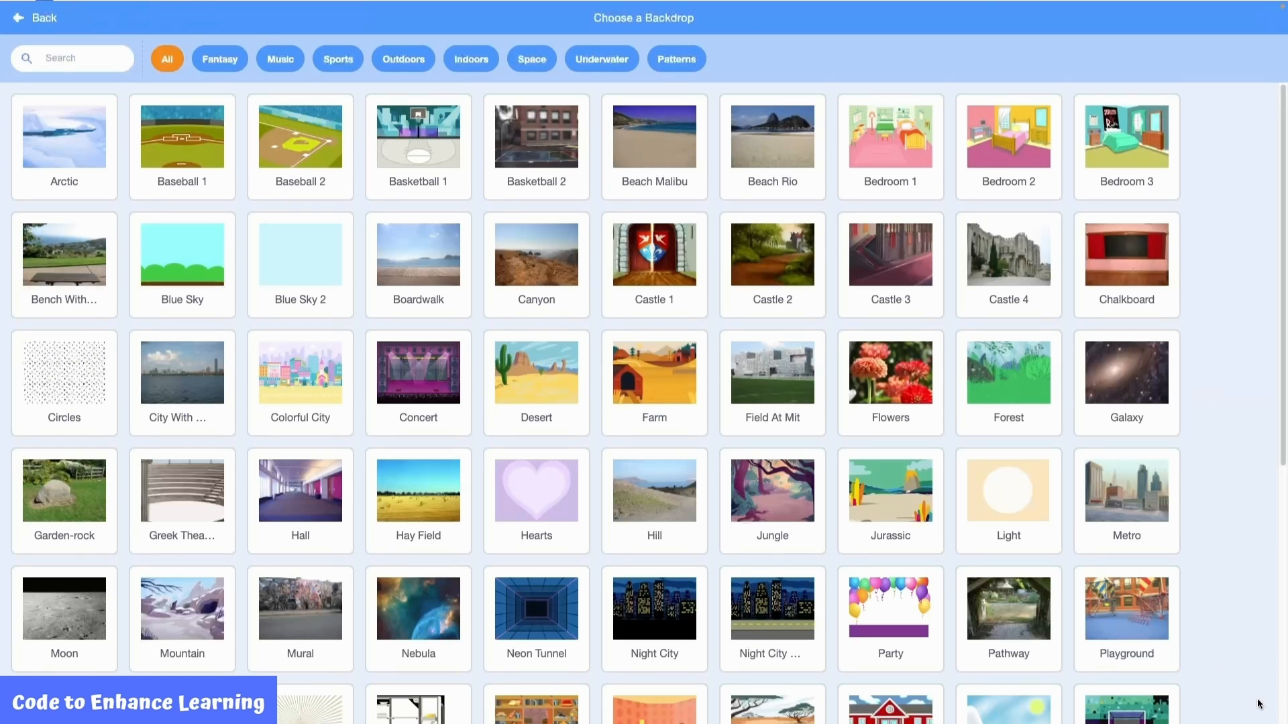
mouse_move(402, 58)
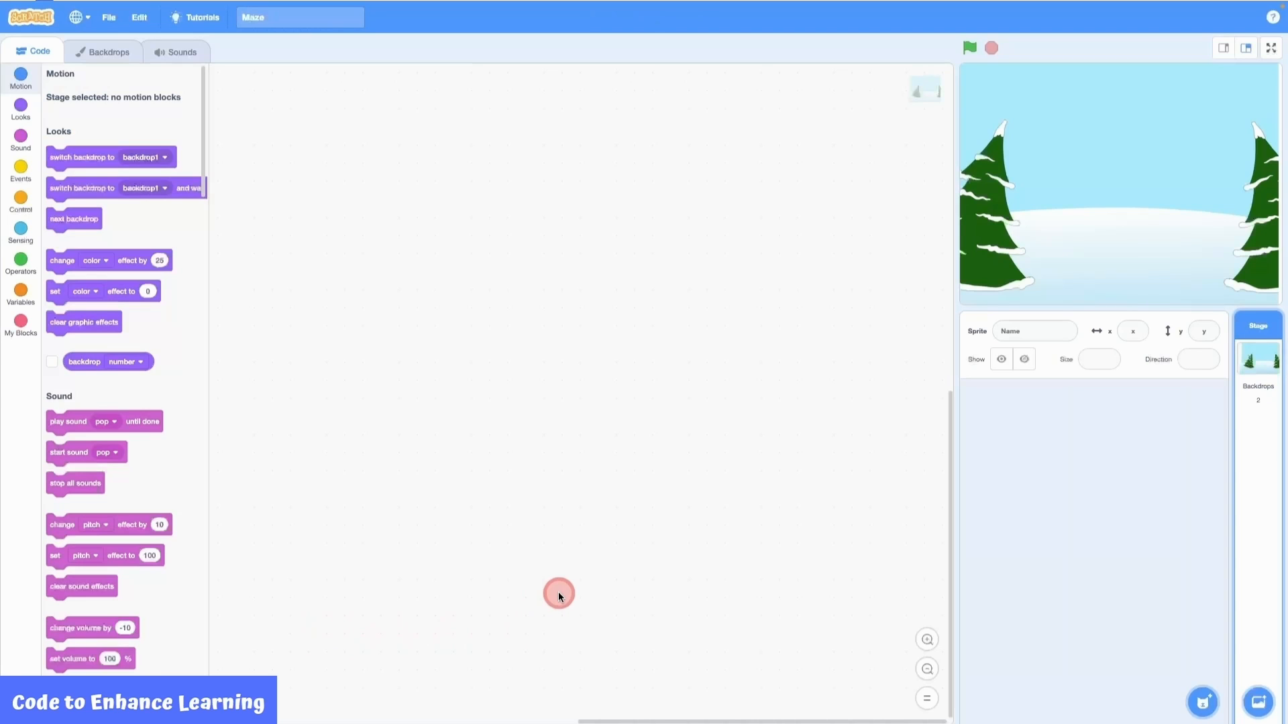
click(1201, 701)
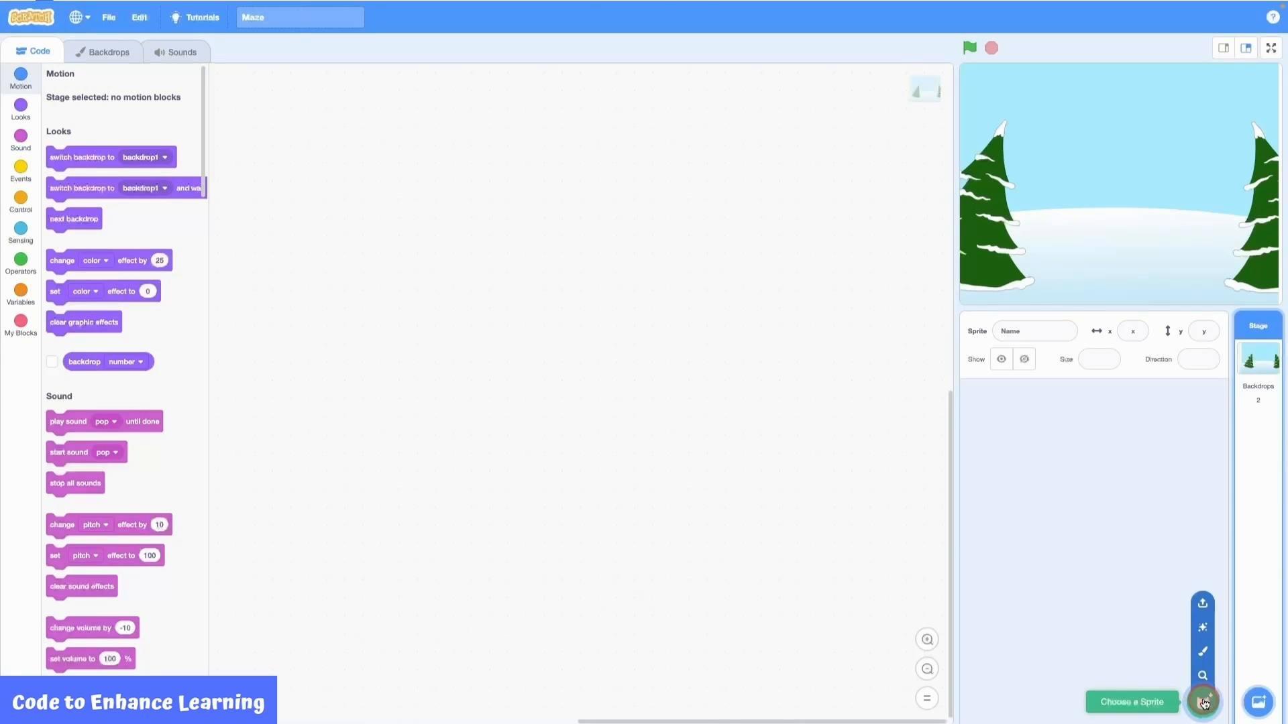
Step: Add the Penguin 2 sprite from the Animals category and set its size to 50
click(1201, 701)
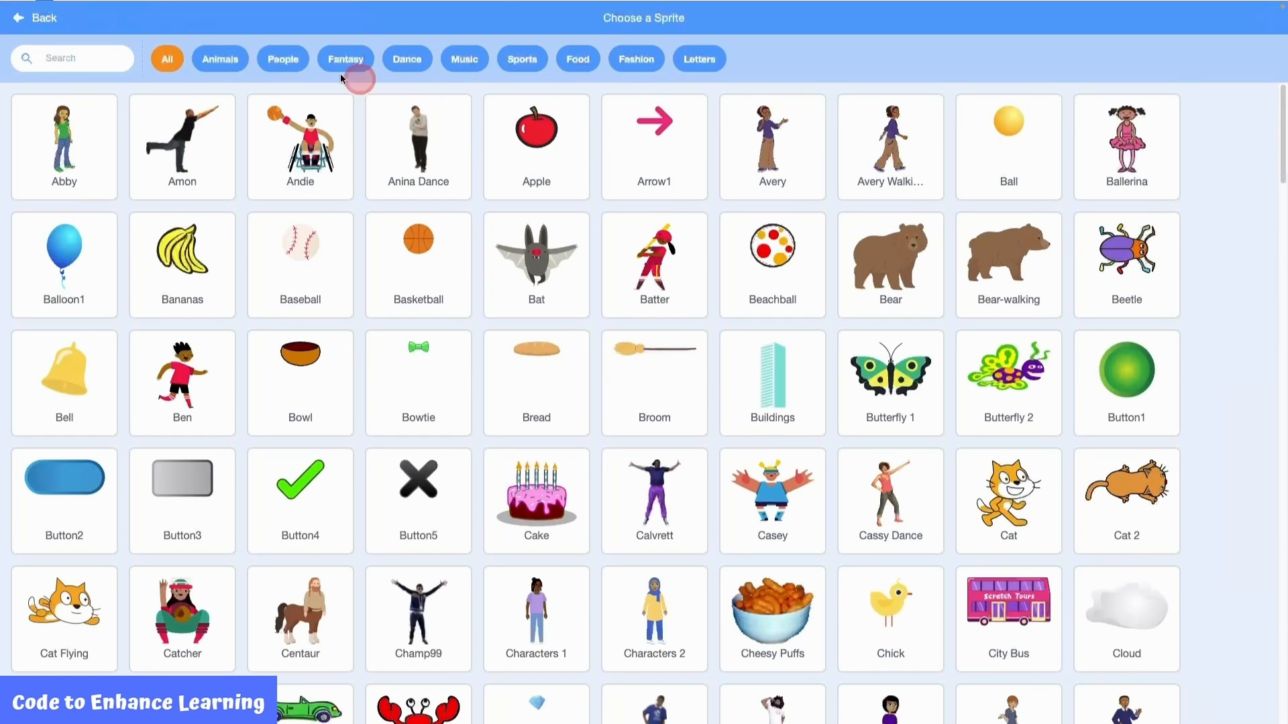
click(219, 58)
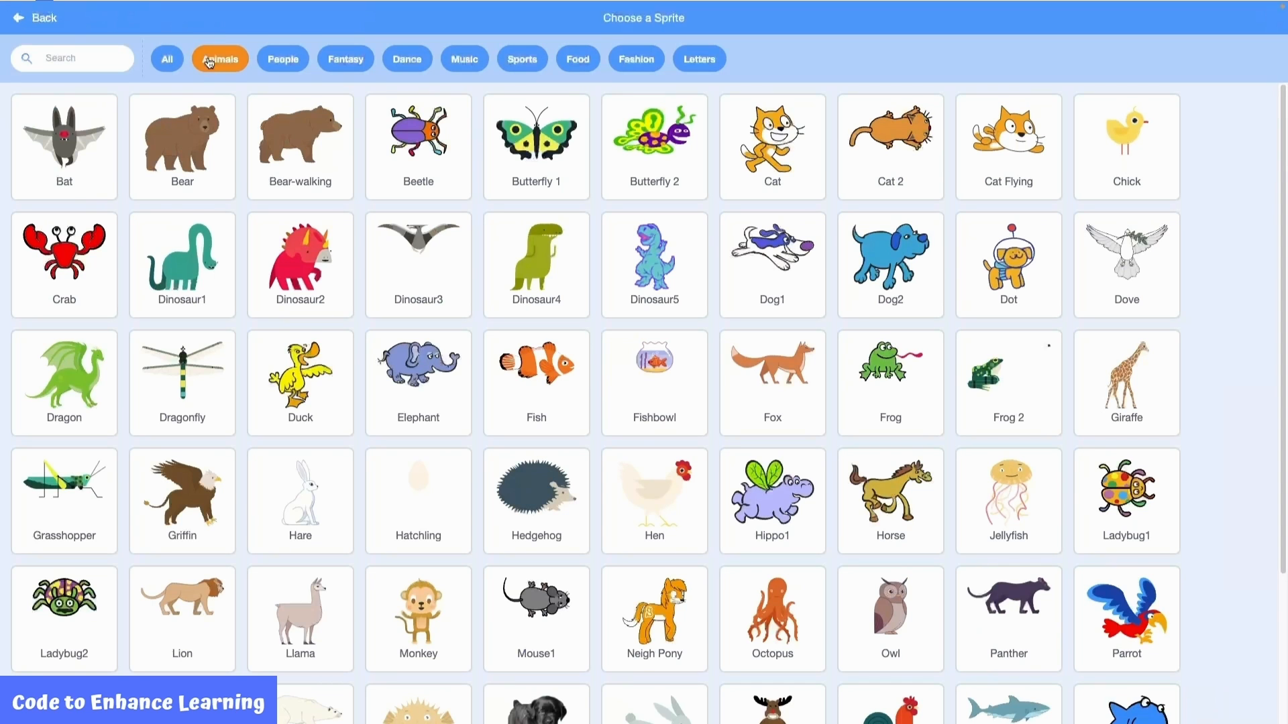
scroll(down, 3)
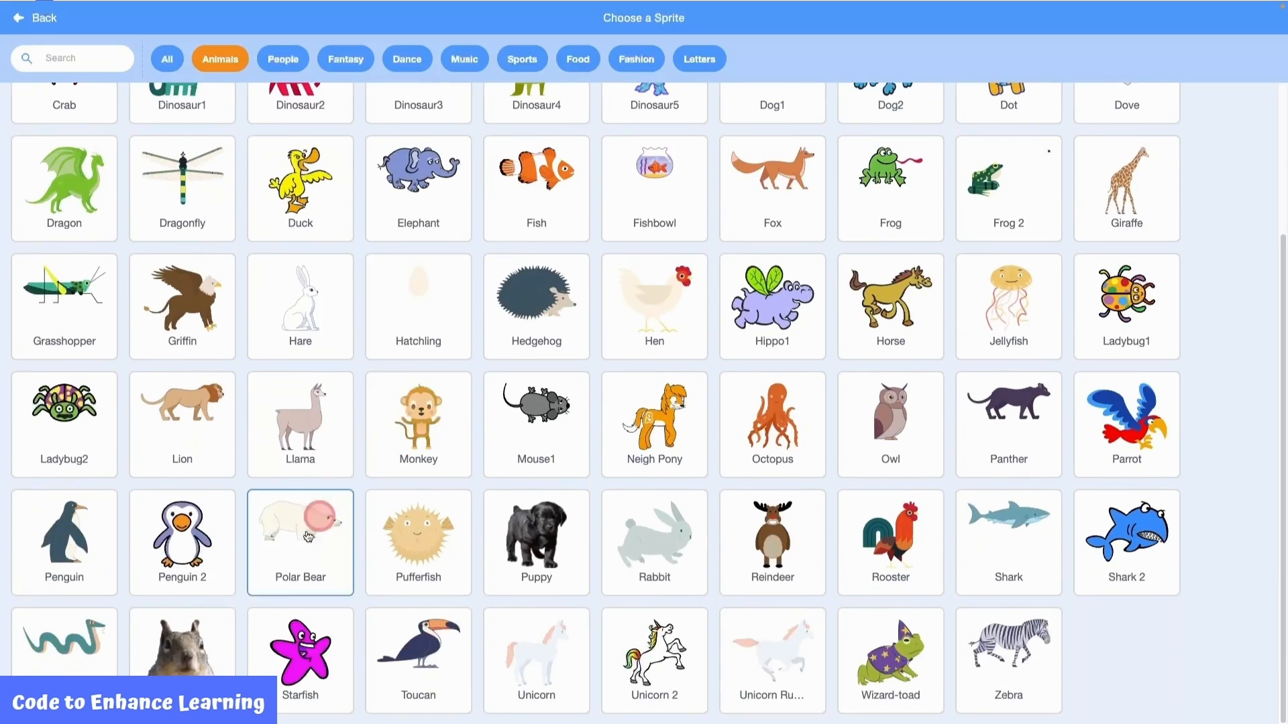
click(182, 534)
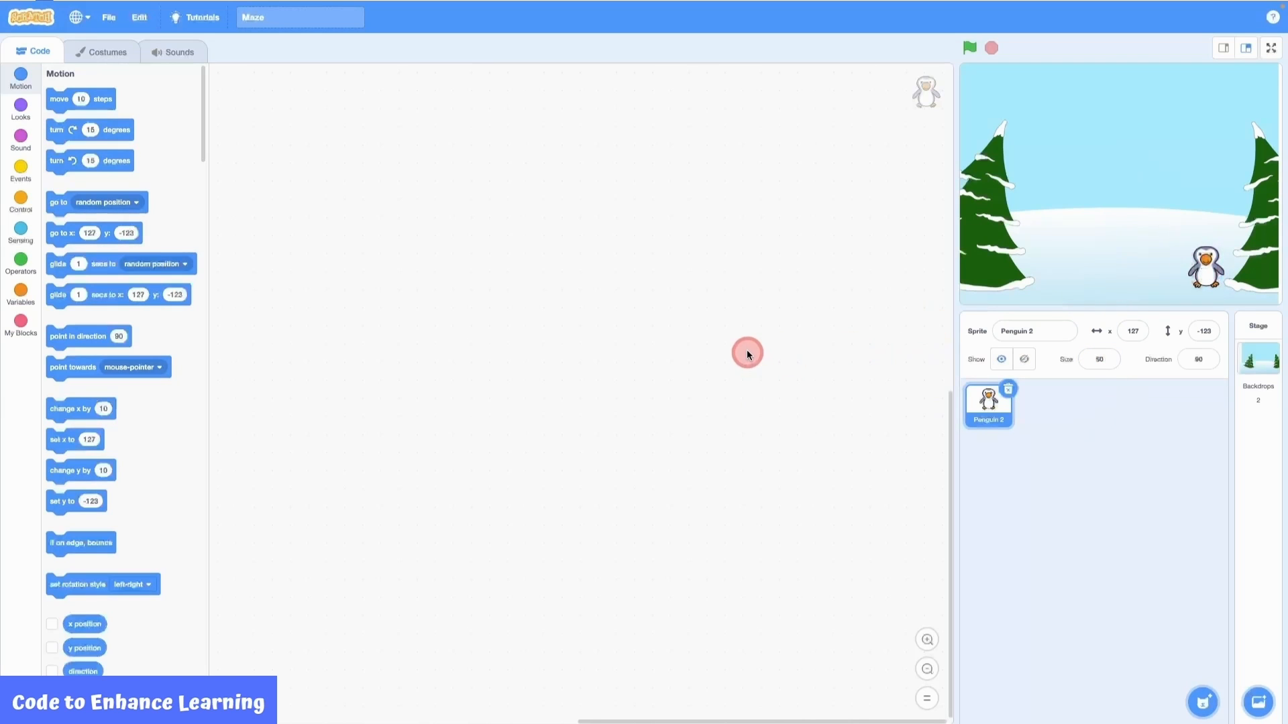
mouse_move(409, 339)
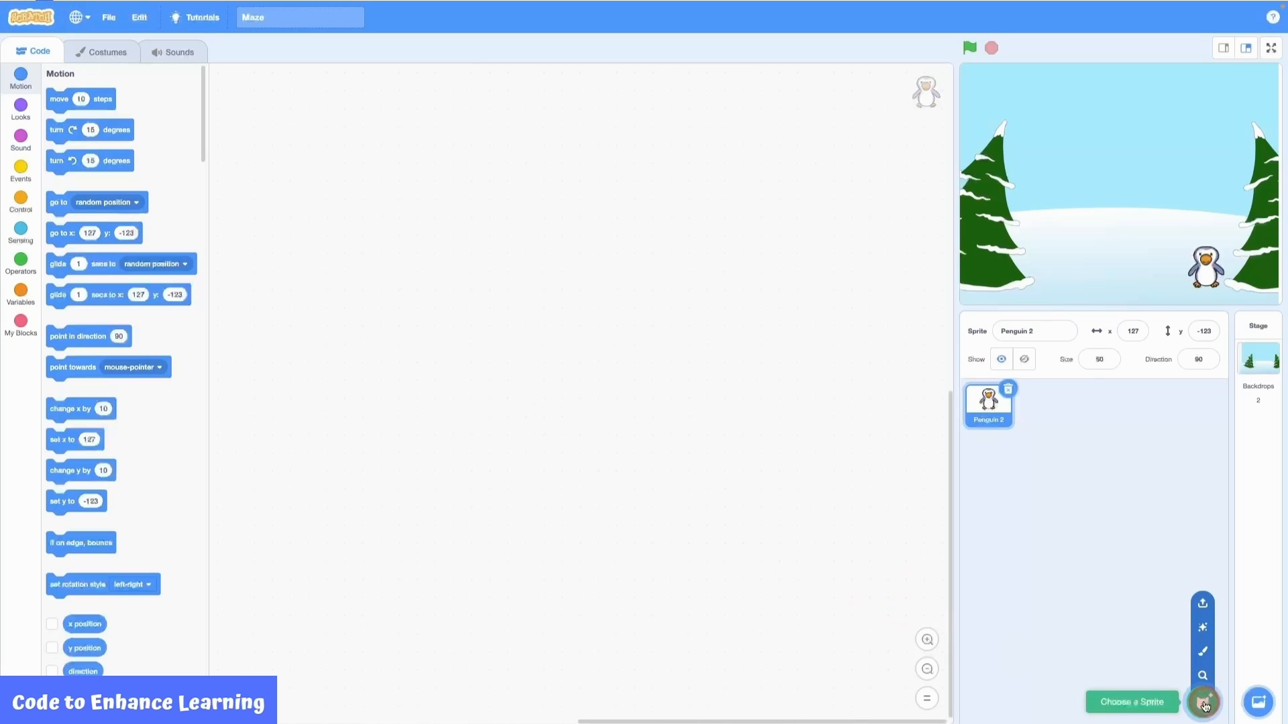
Step: Add the Fish sprite from the library and set its size to 60
click(1201, 702)
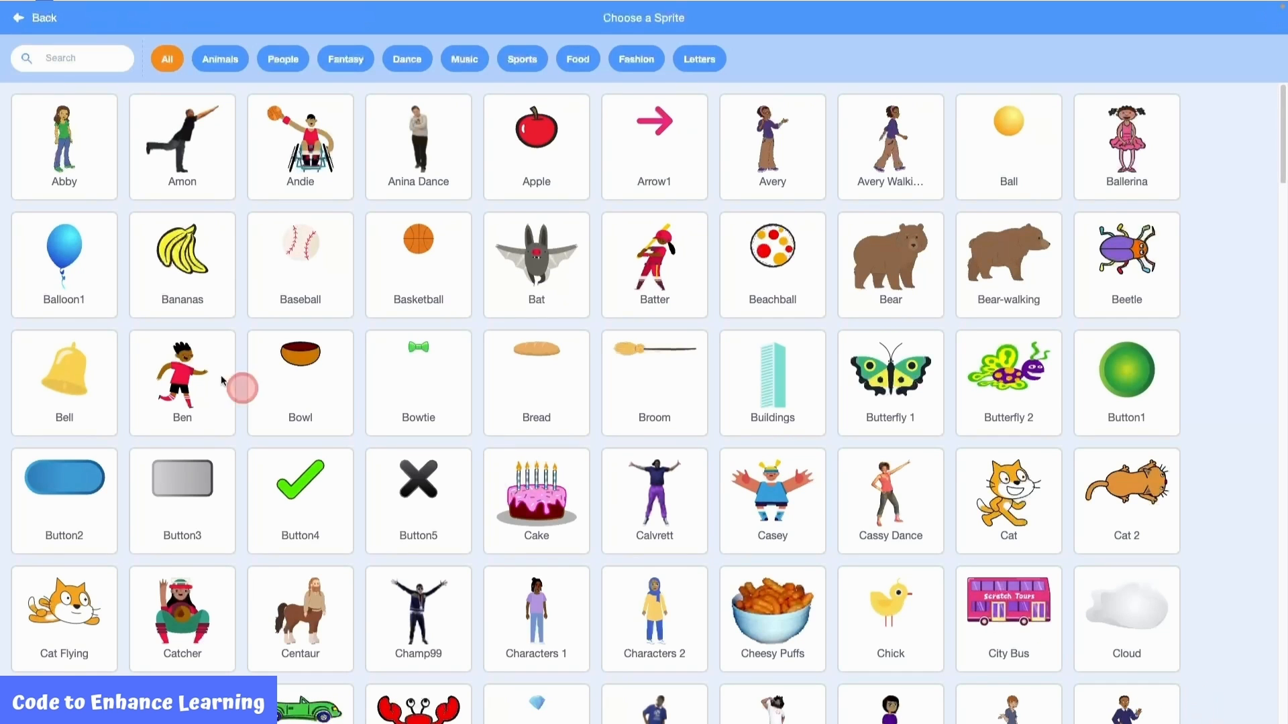
click(219, 59)
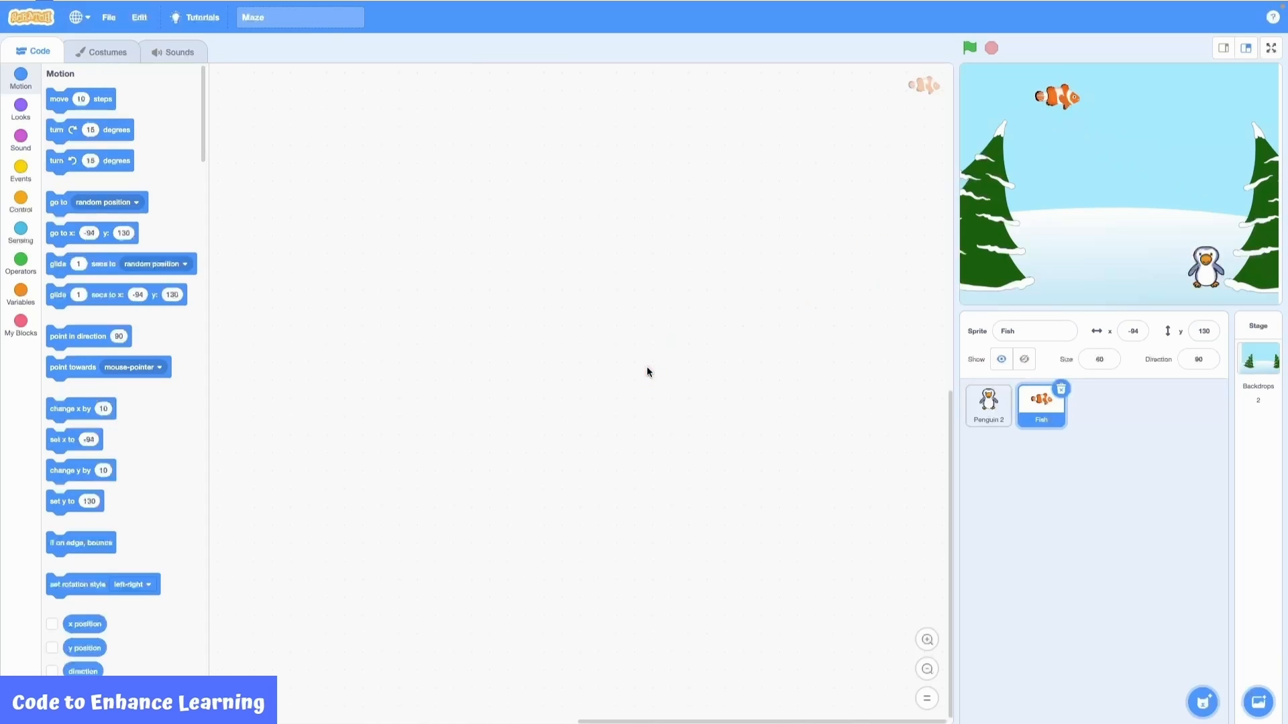
click(647, 368)
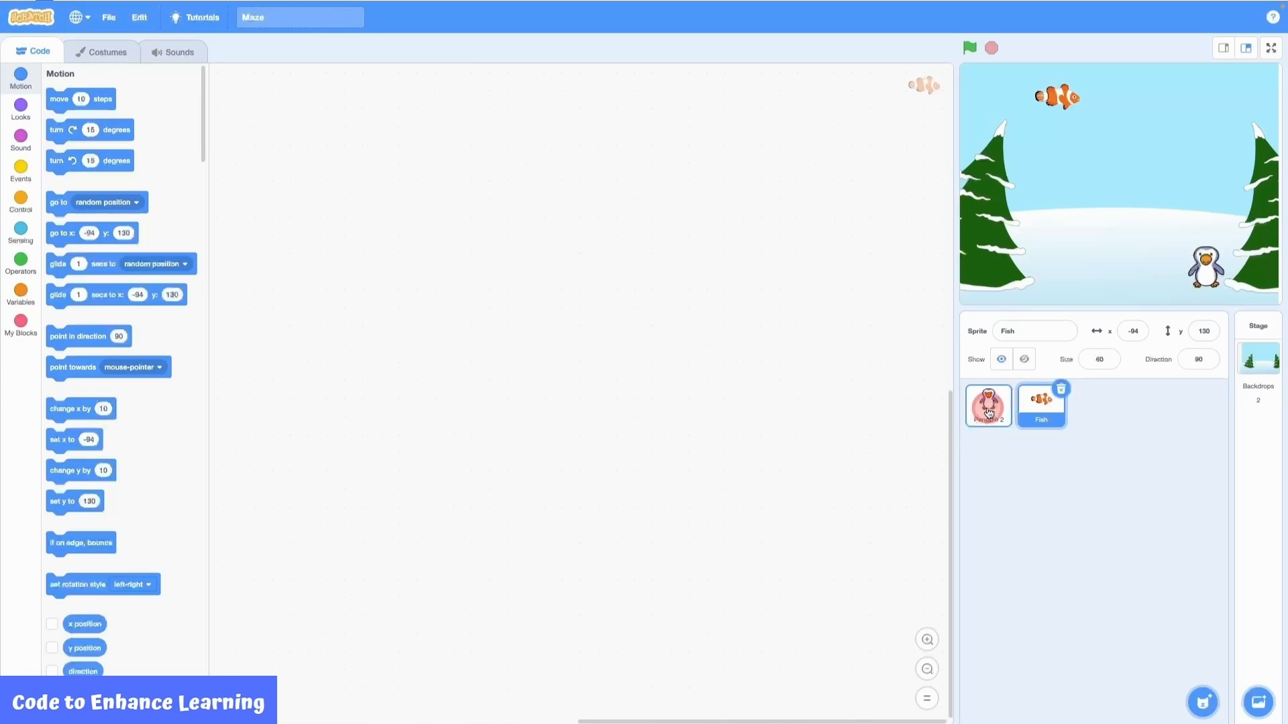
Step: Select Penguin 2 so its empty script area is ready for code
click(988, 405)
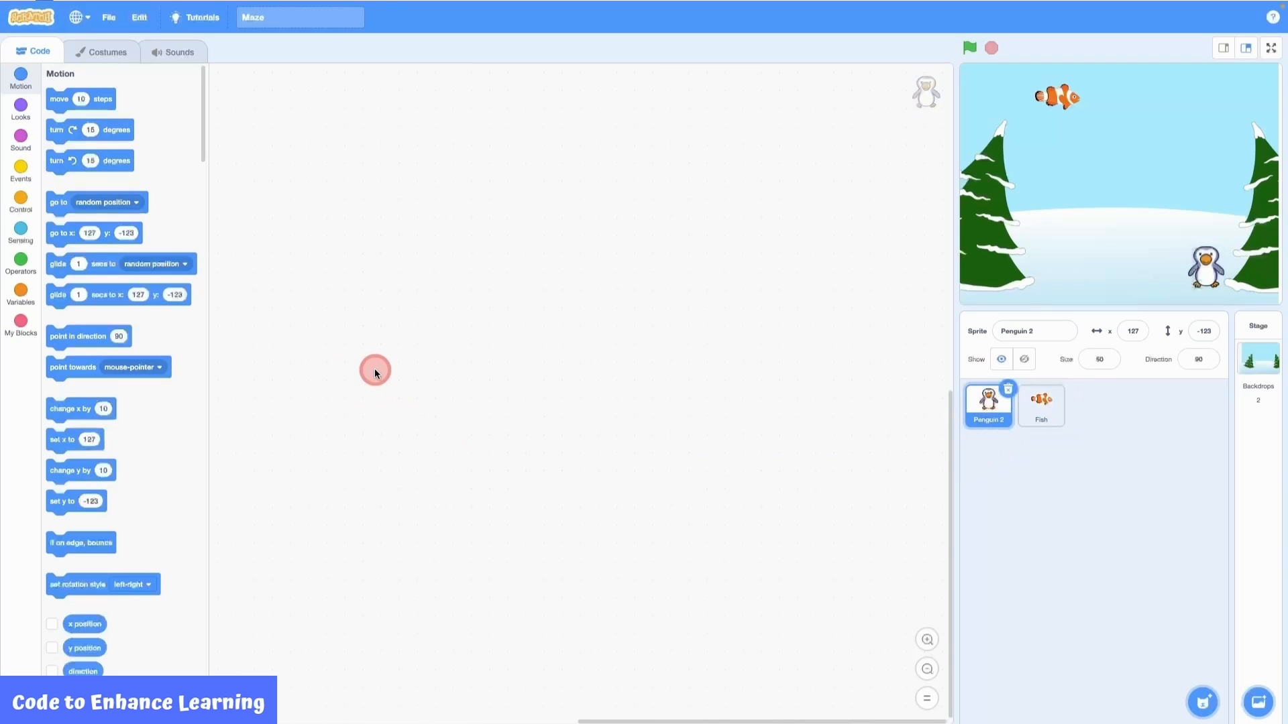
mouse_move(273, 124)
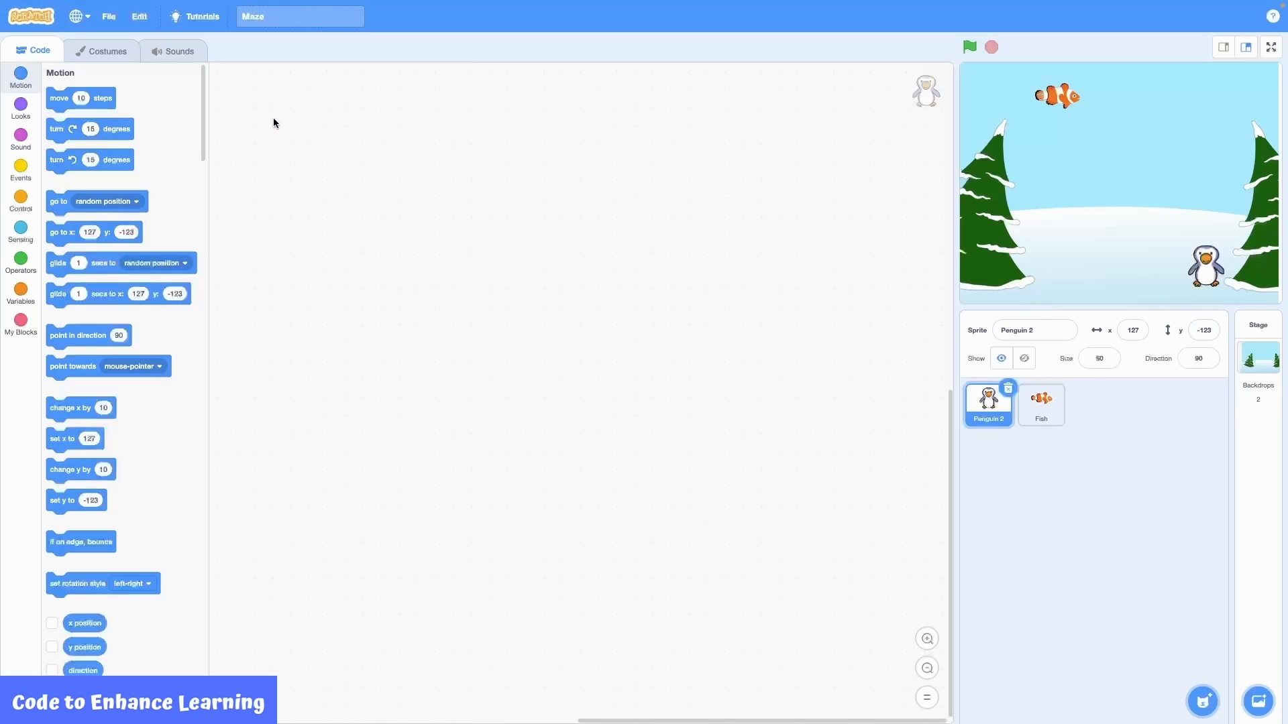
click(271, 125)
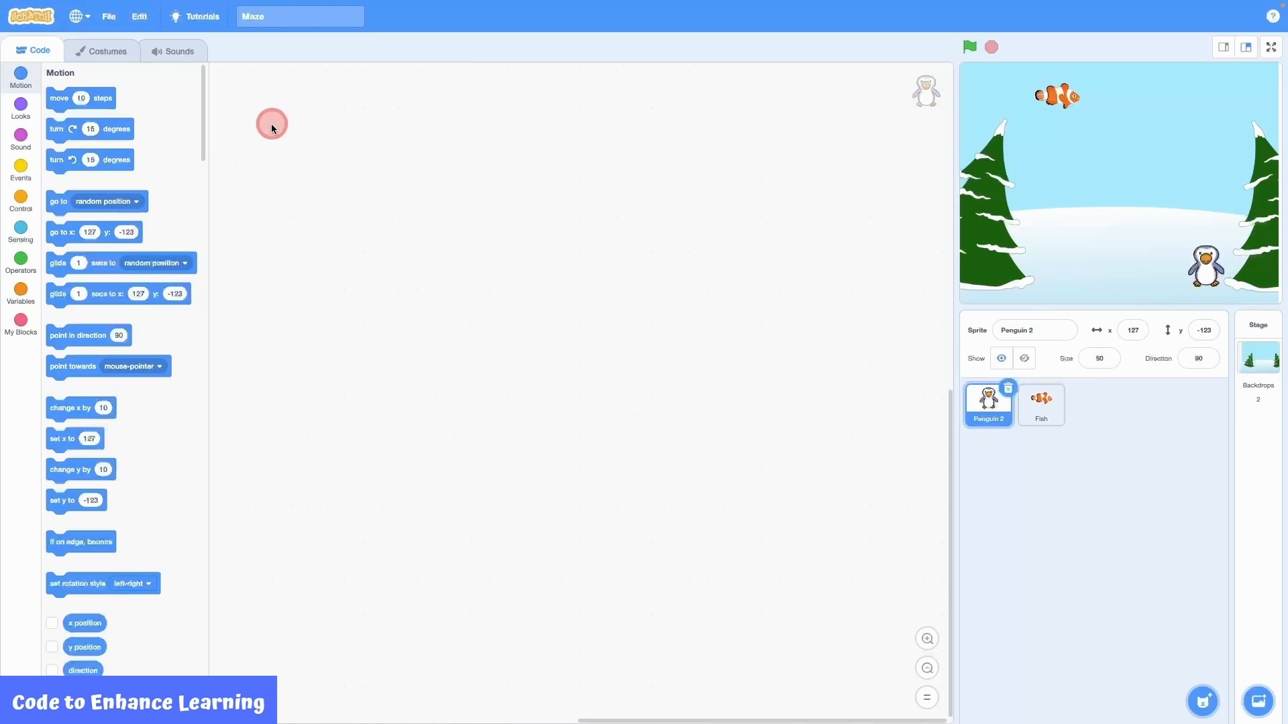
mouse_move(21, 168)
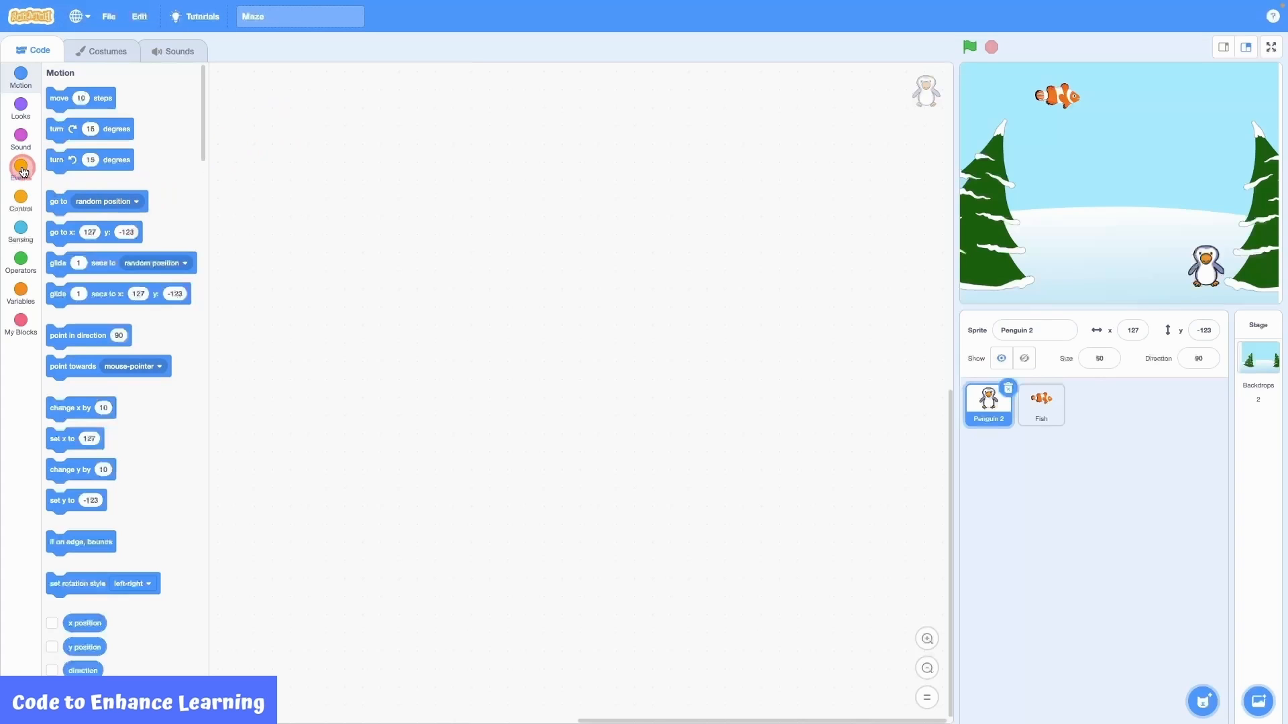
Step: Build a space-key script that points Penguin 2 in direction -90 and moves 50 steps, then test it
click(20, 170)
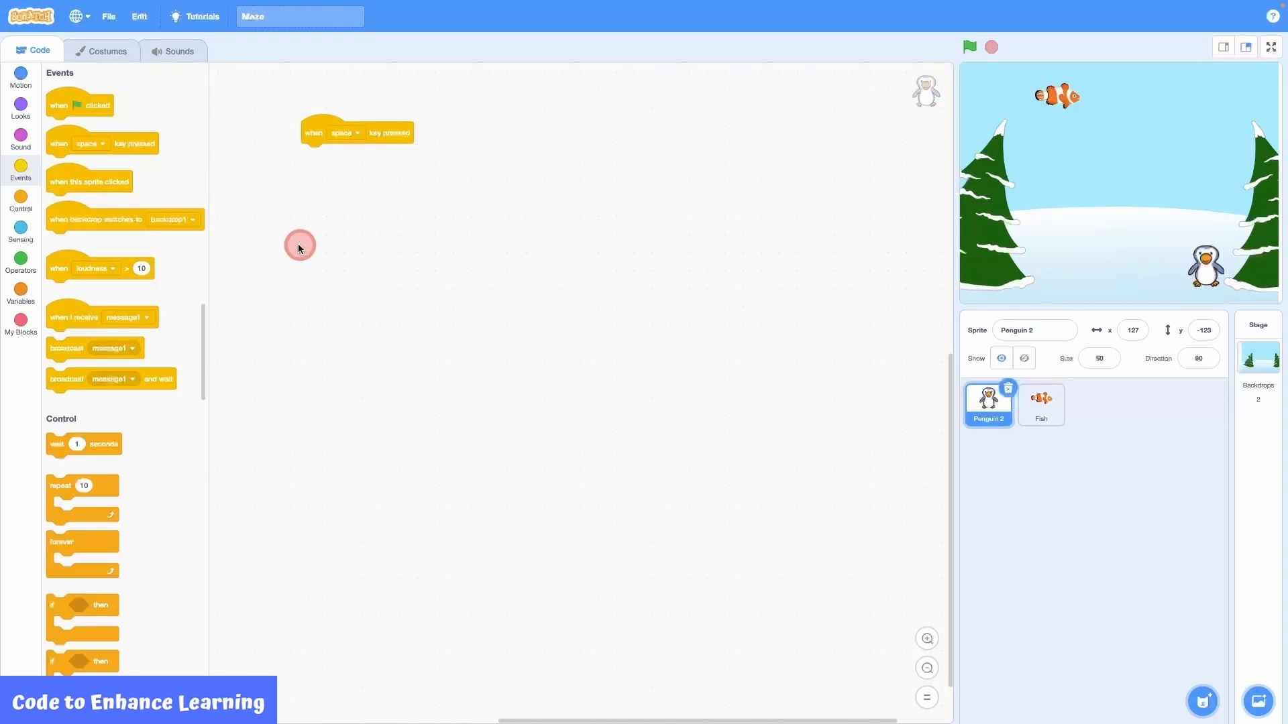
click(19, 77)
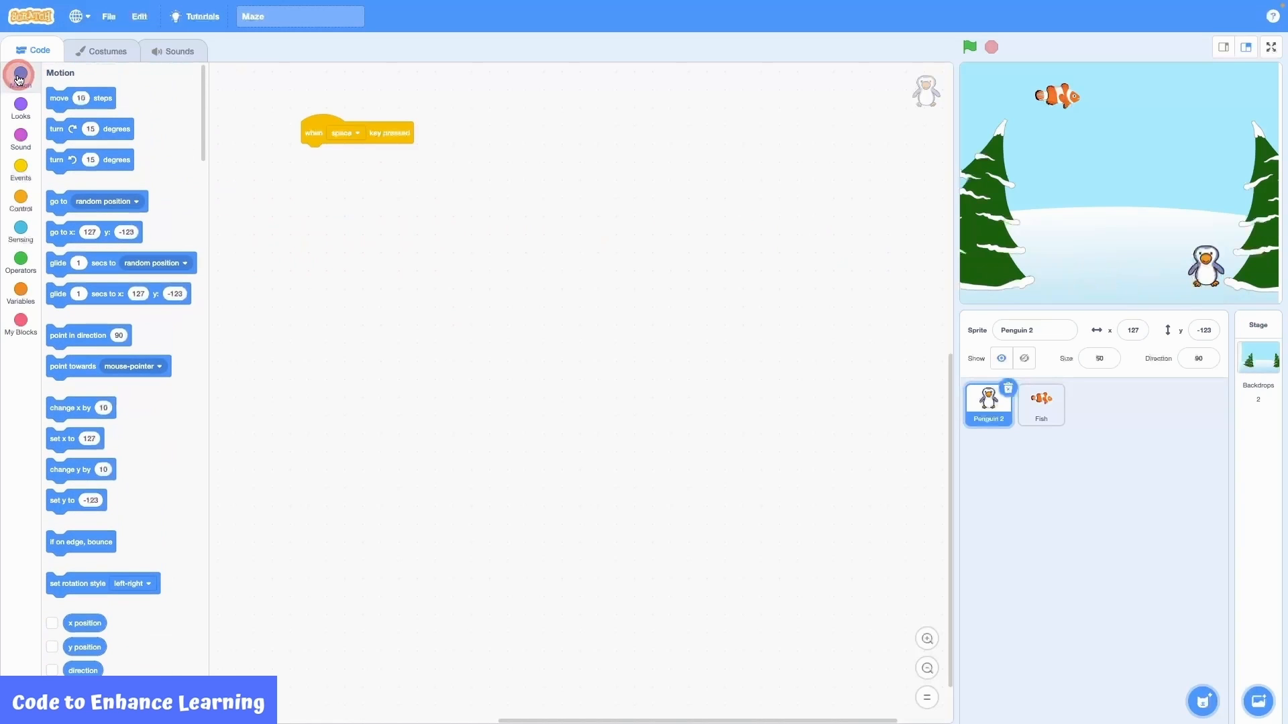
mouse_move(85, 351)
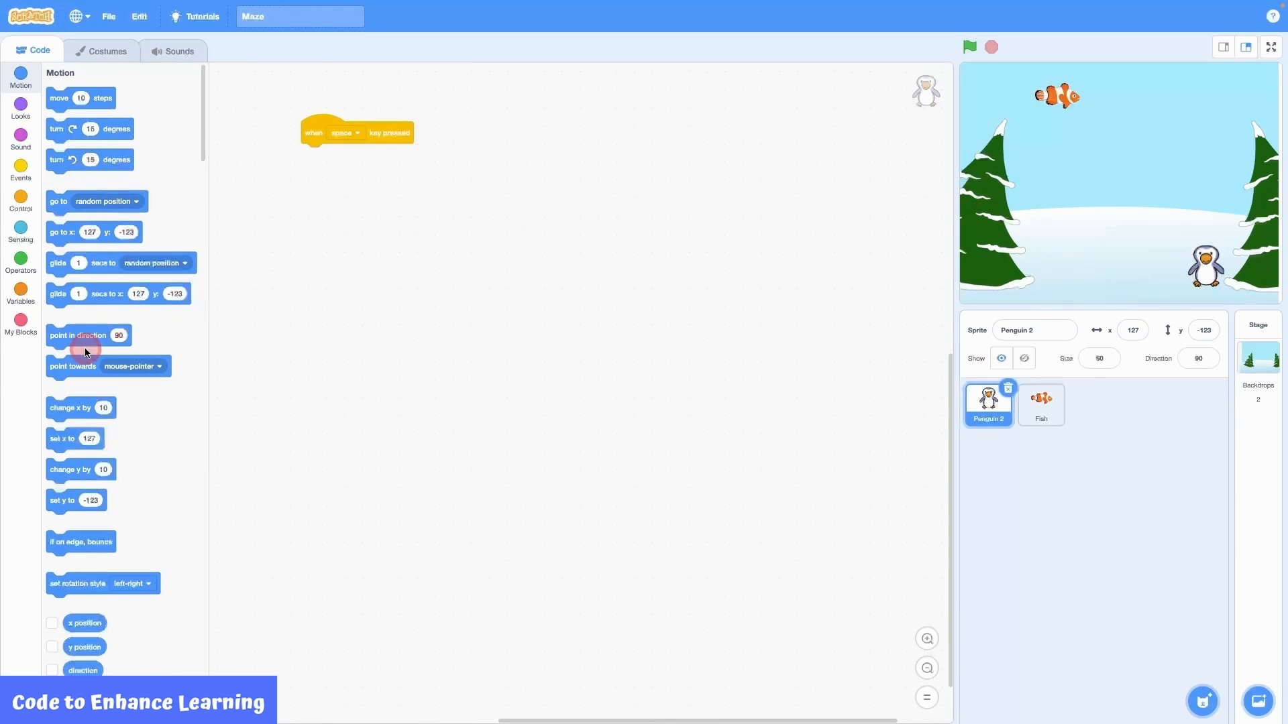
mouse_move(118, 169)
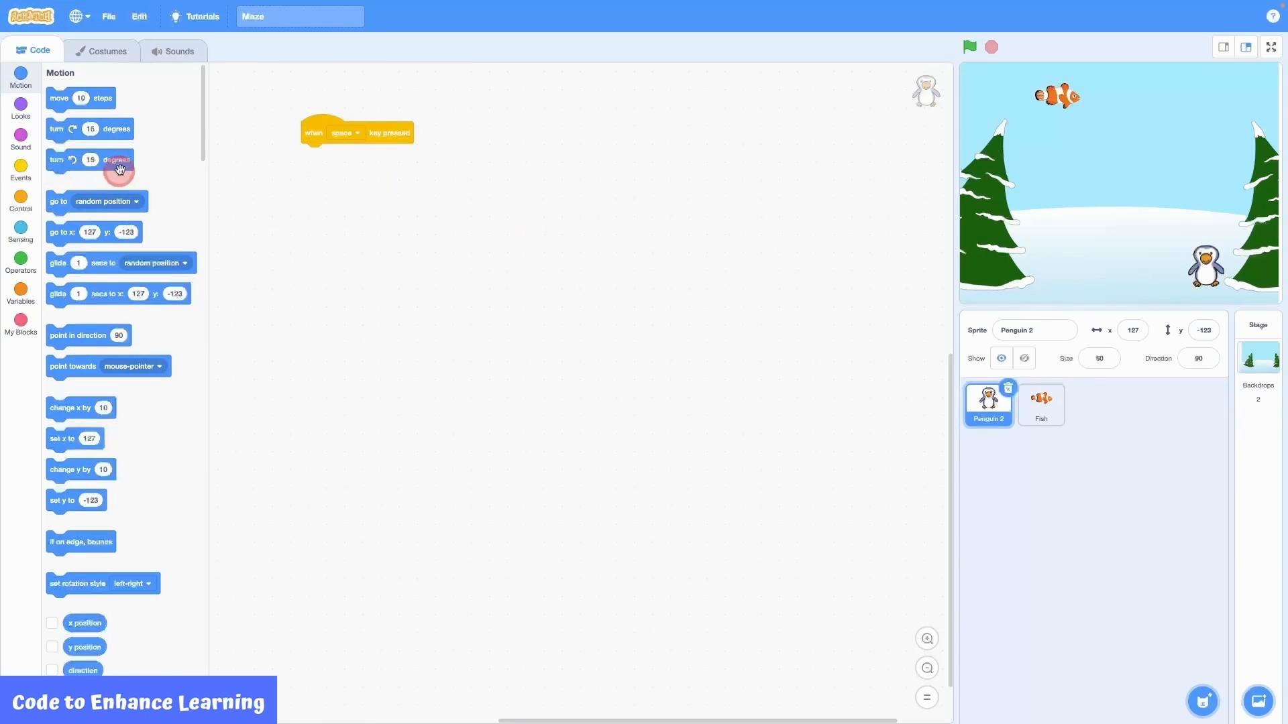
drag(78, 335, 337, 154)
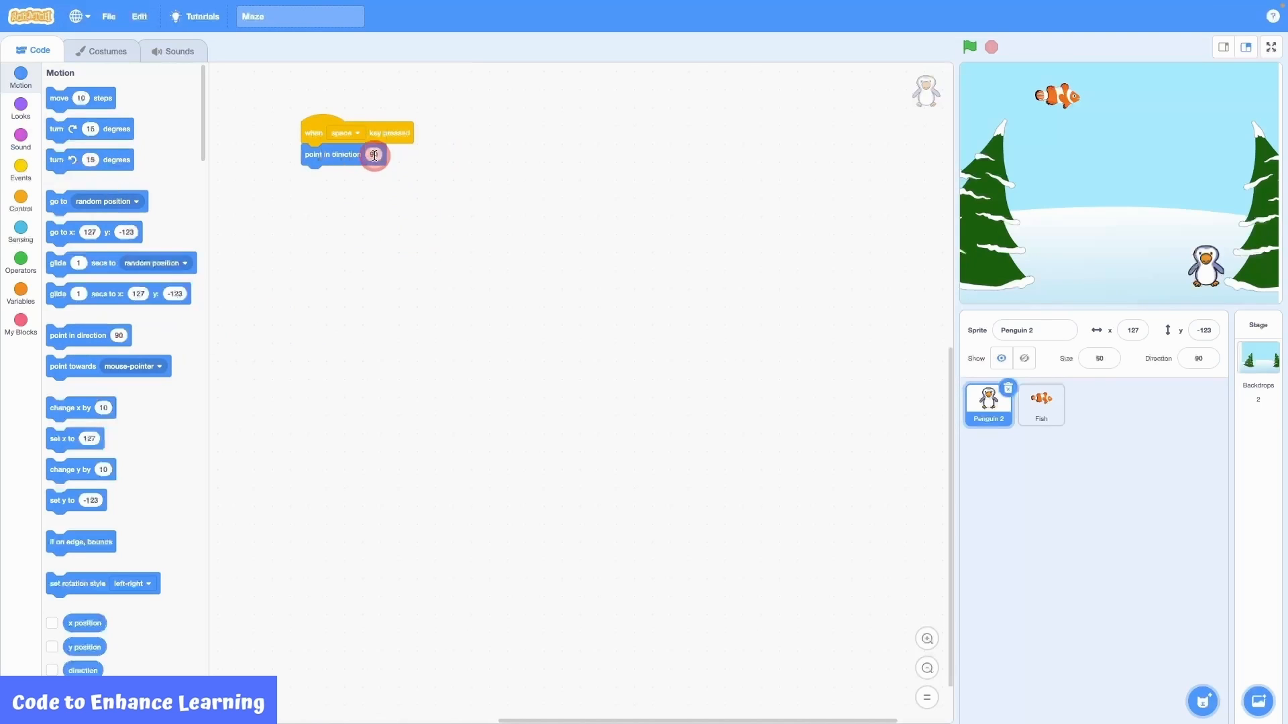
click(373, 154)
text(-90)
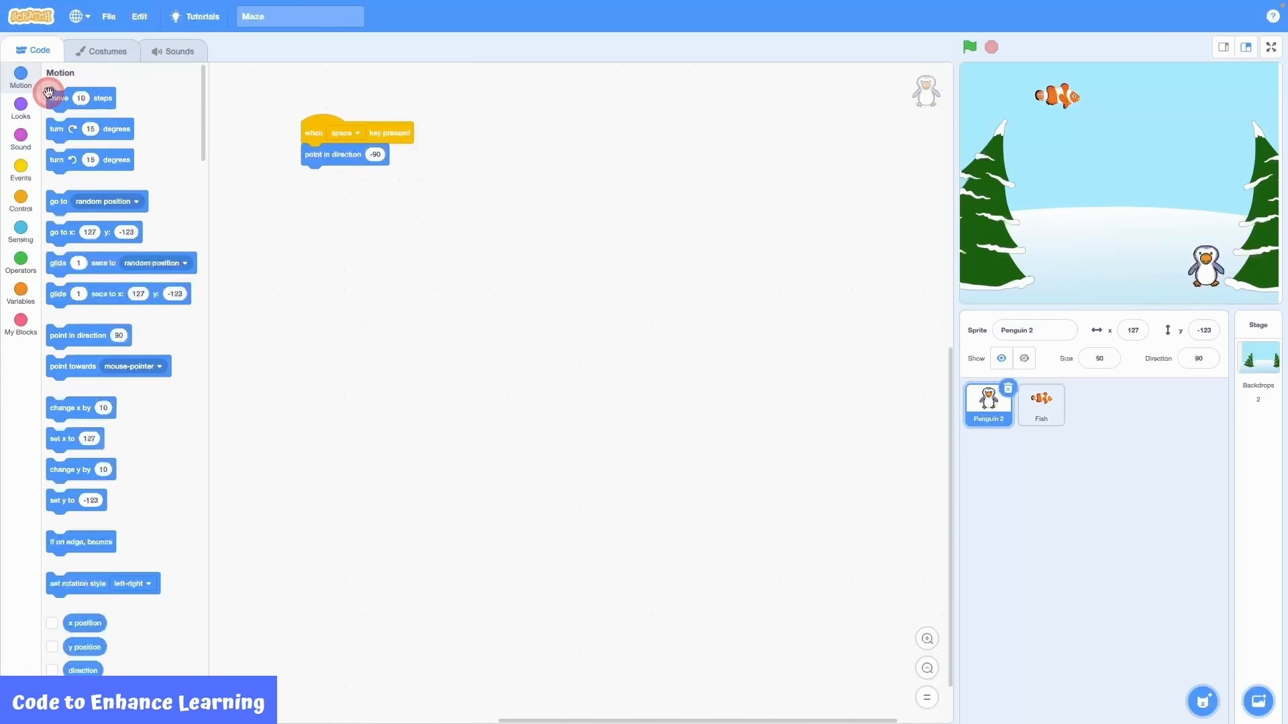
drag(58, 98, 329, 184)
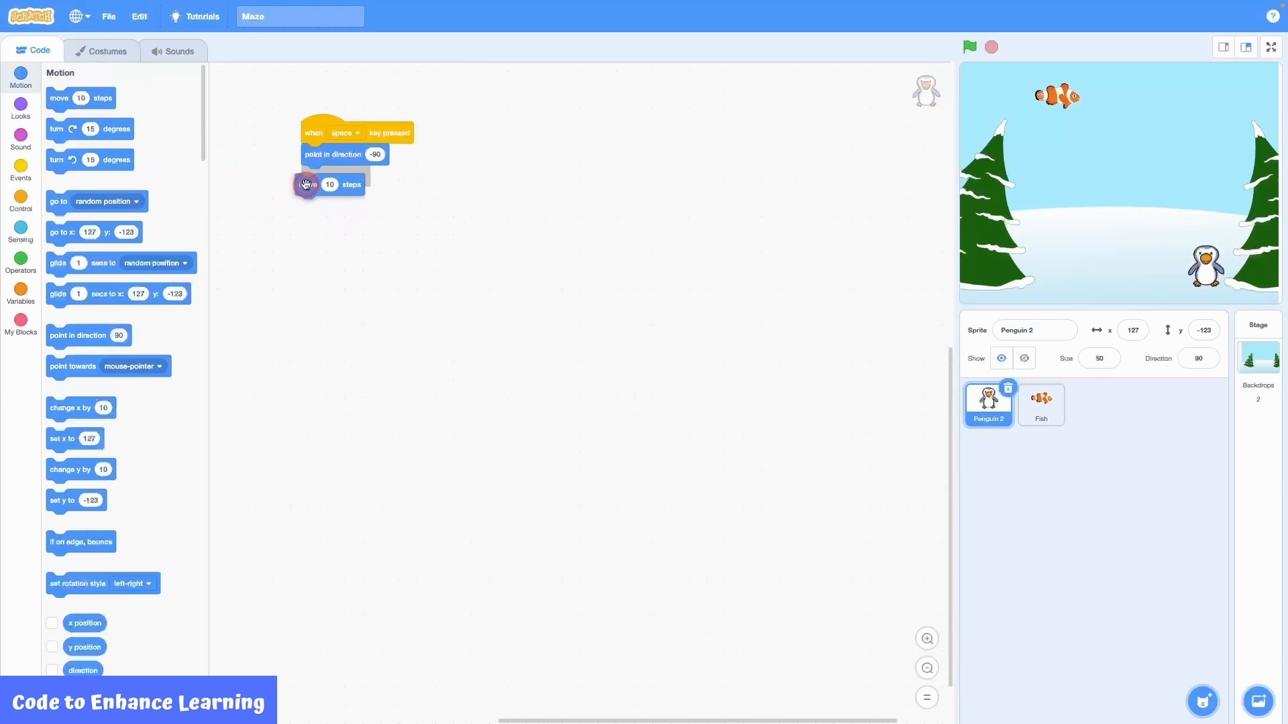
drag(306, 184, 333, 175)
text(50)
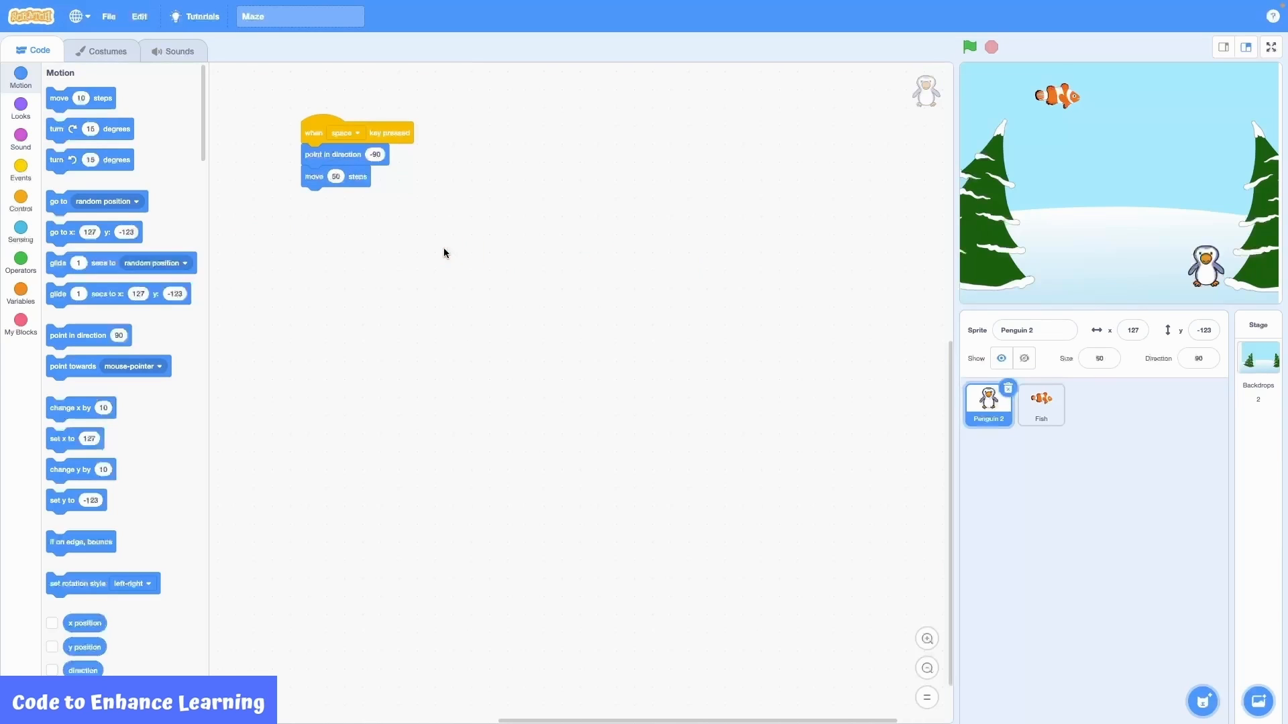
click(318, 201)
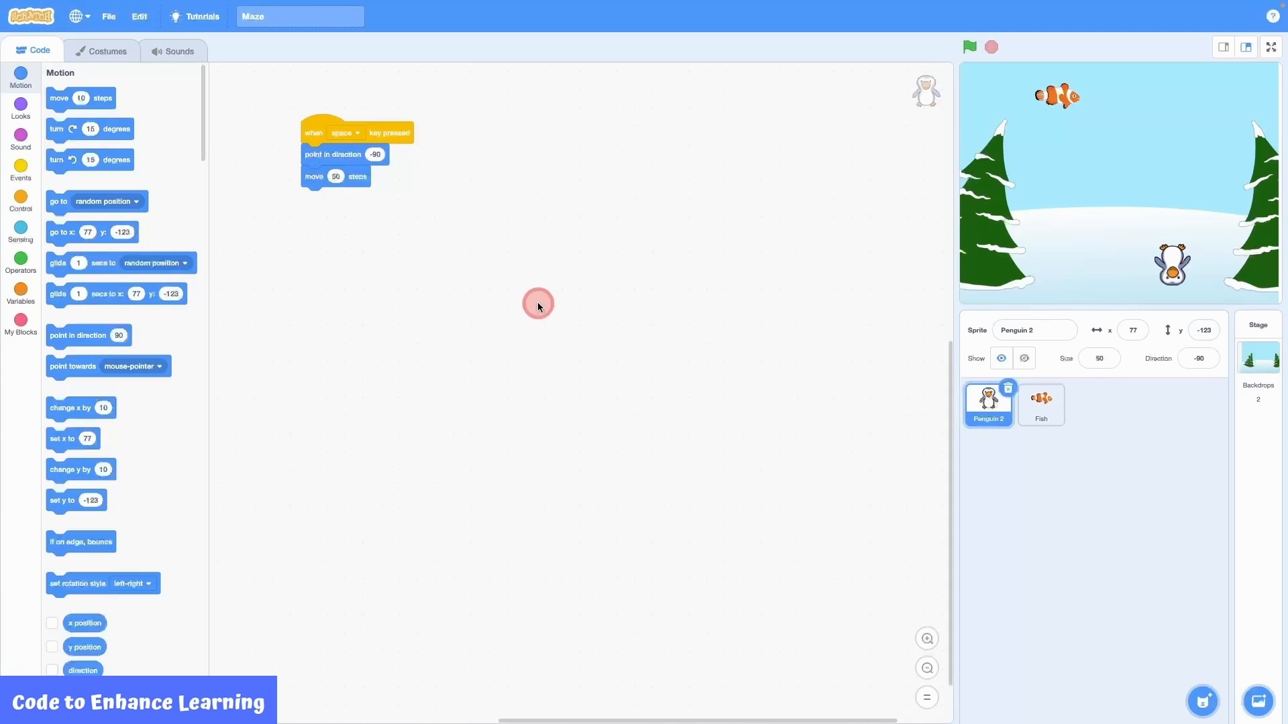
mouse_move(1188, 287)
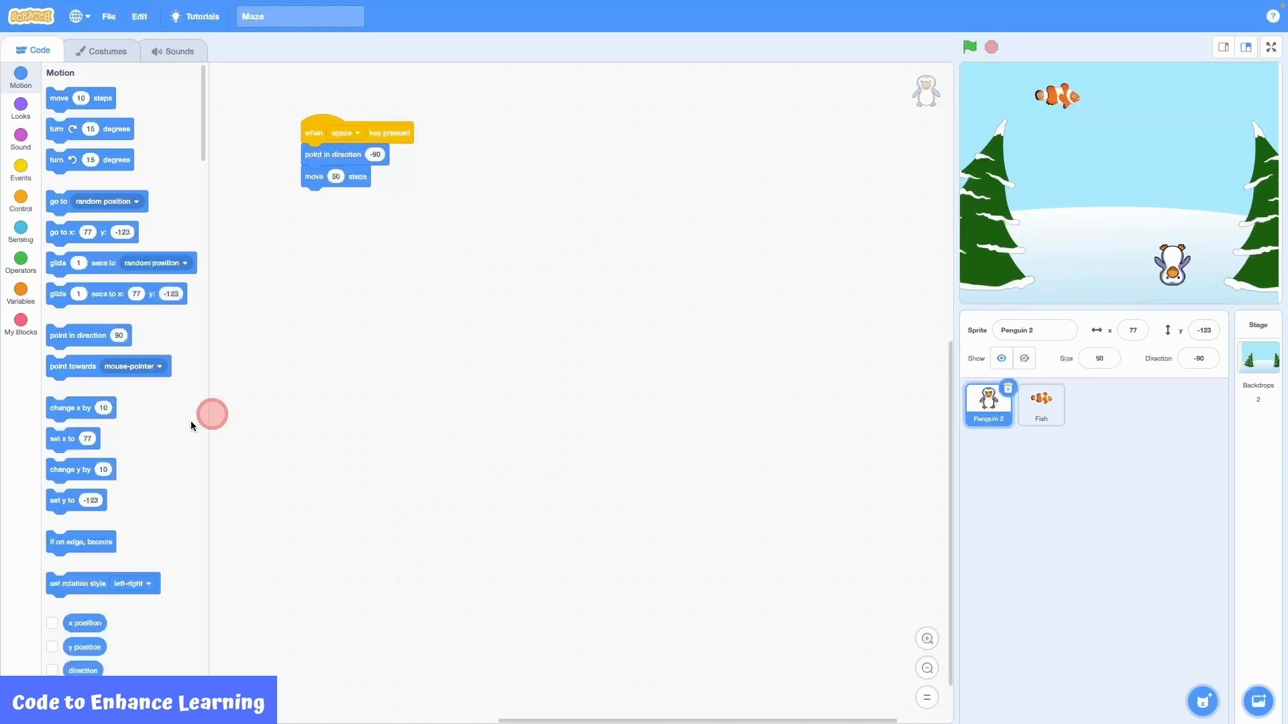
Step: Insert 'set rotation style left-right' under the space-key hat block so Penguin 2 stays upright
drag(102, 583, 337, 431)
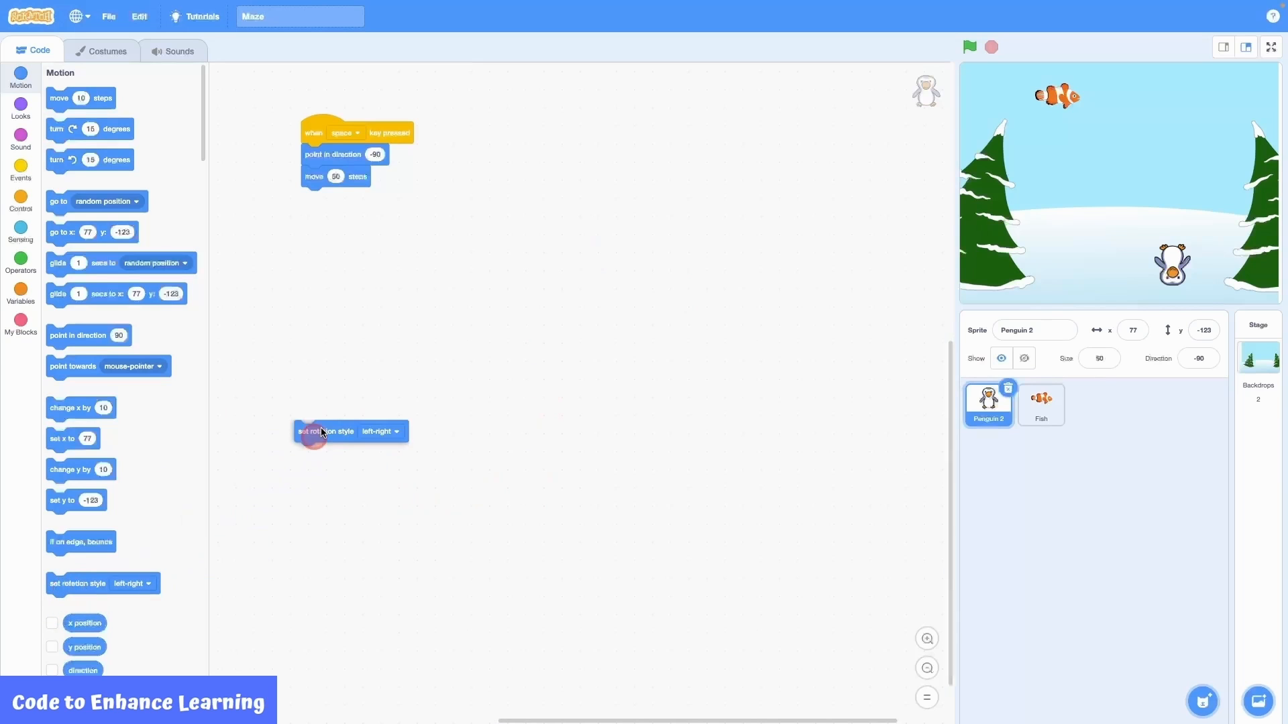
drag(345, 432, 332, 153)
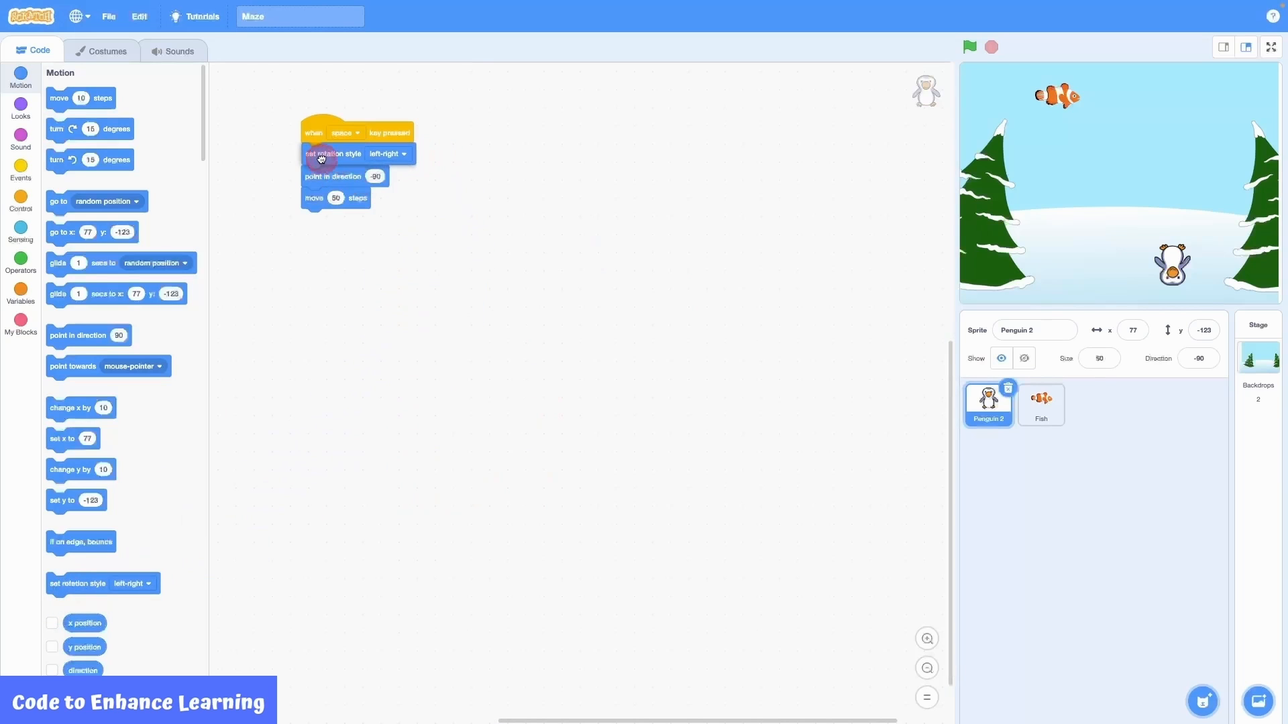
mouse_move(542, 286)
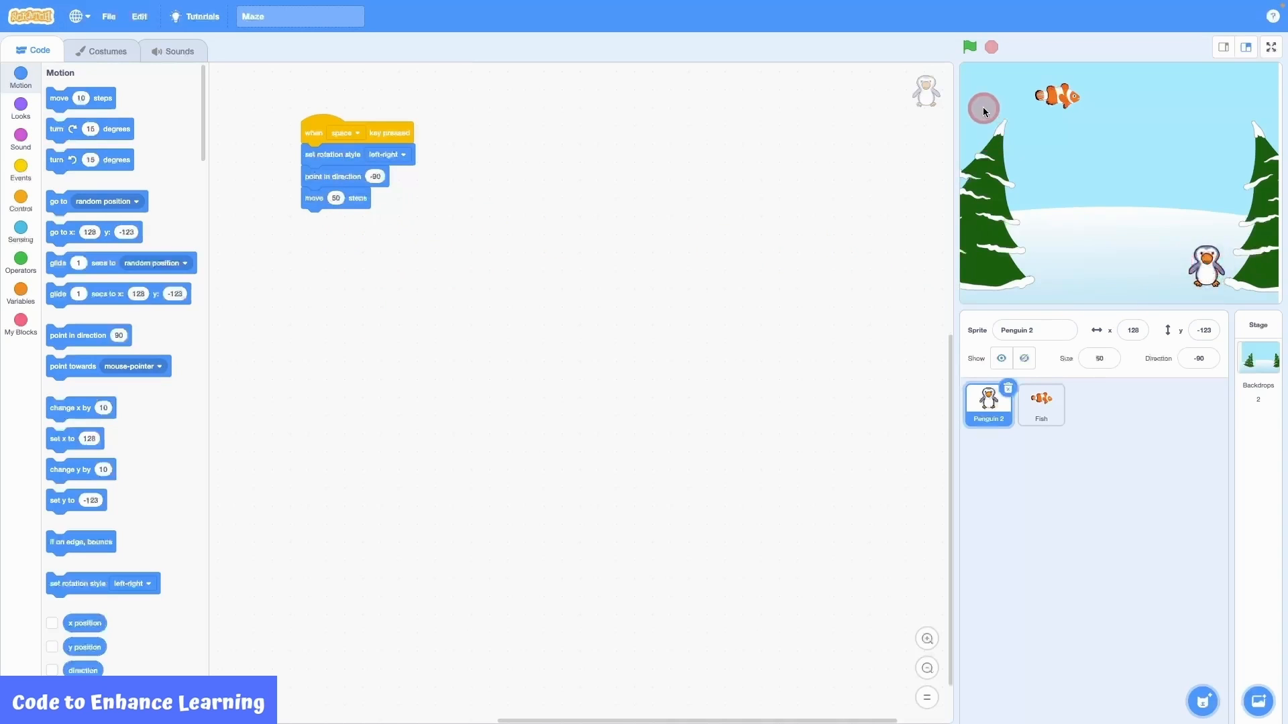
click(990, 47)
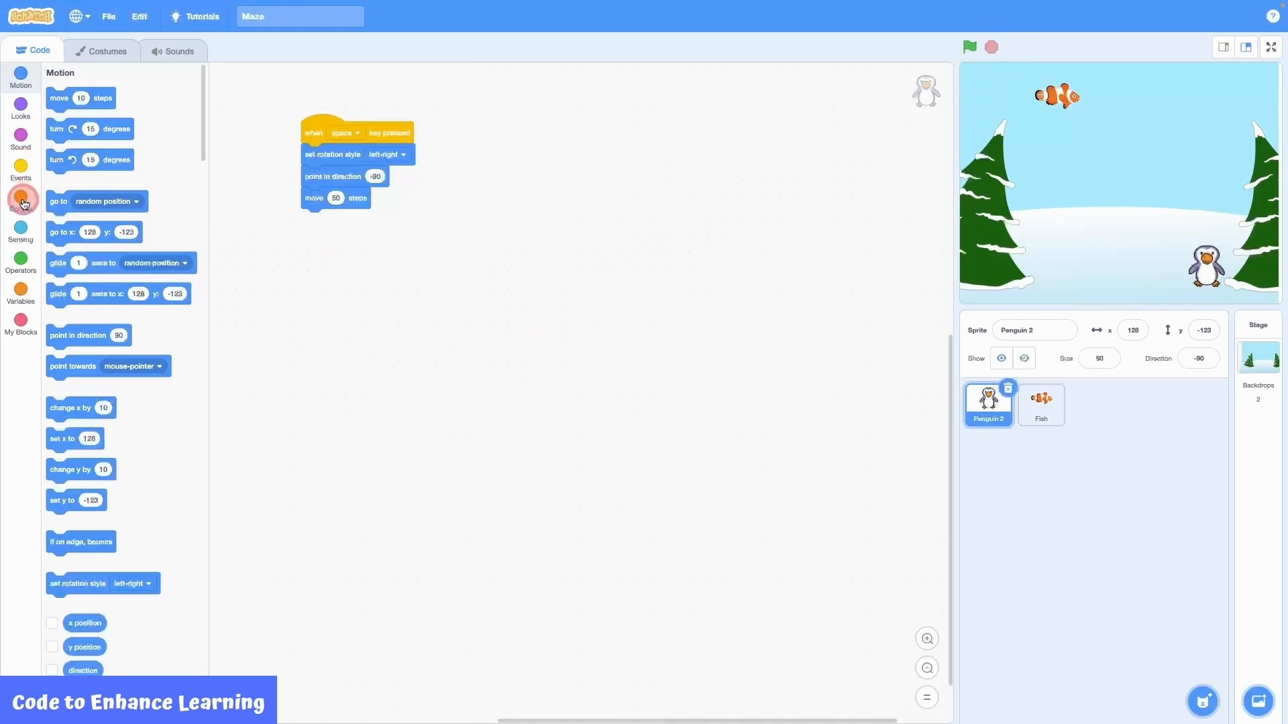
Step: Extend the script to four 50-step left moves with 1-second waits between them, then test
click(20, 202)
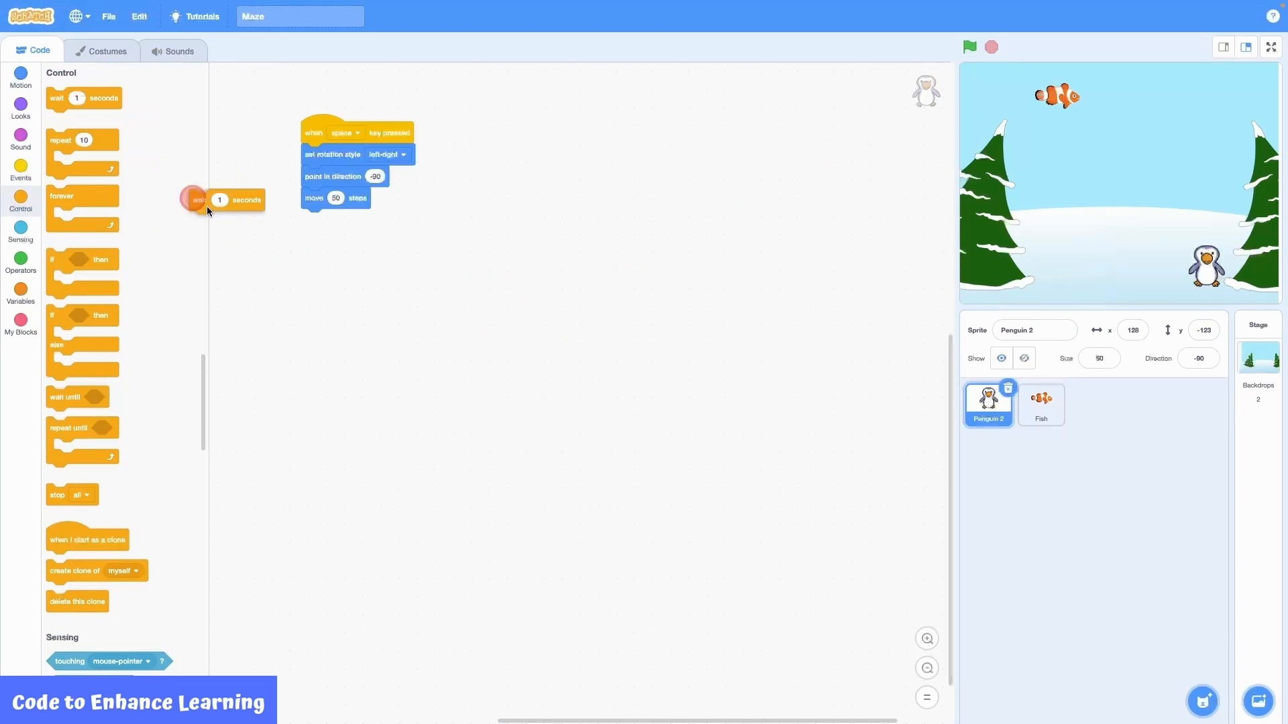
click(20, 74)
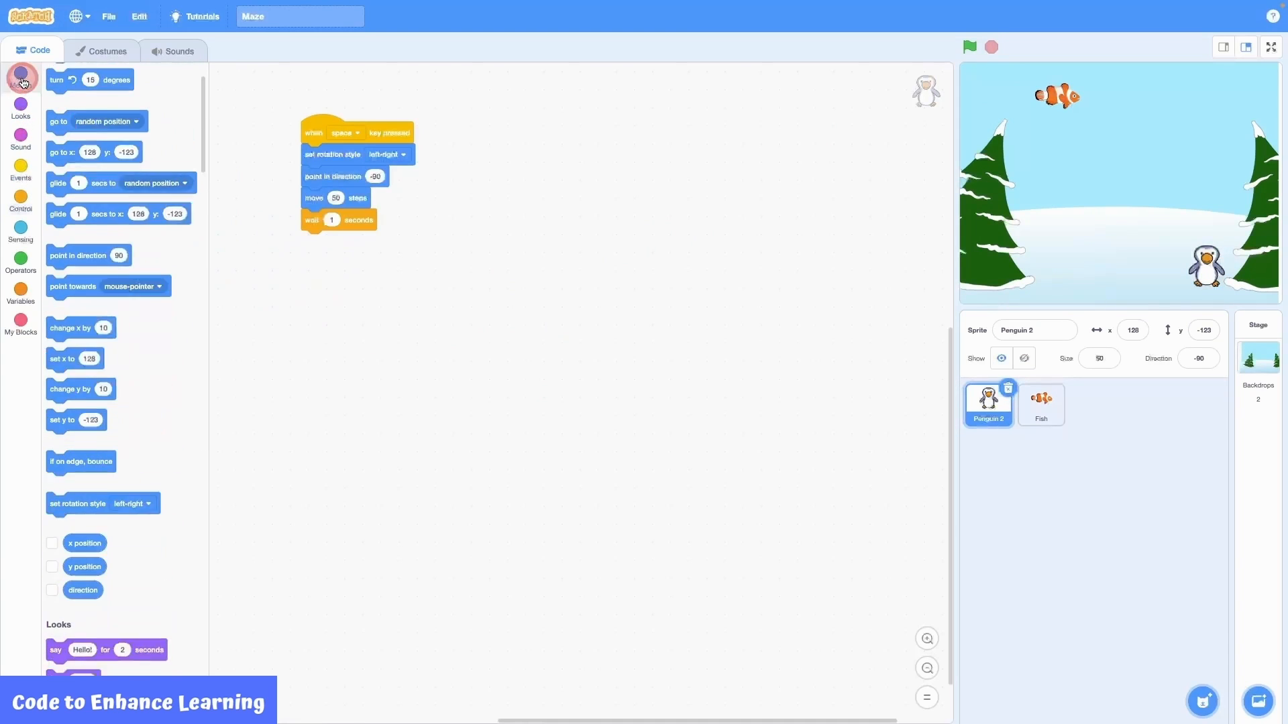
drag(58, 98, 295, 242)
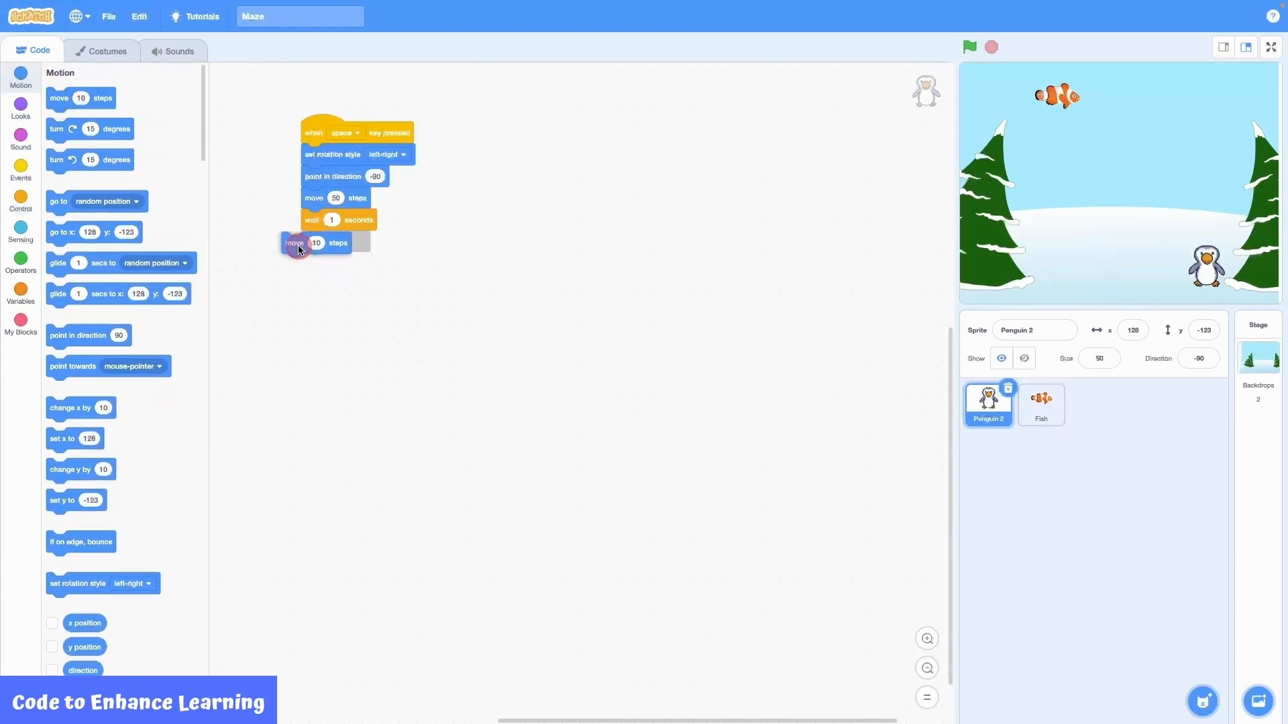
drag(295, 242, 335, 241)
text(50)
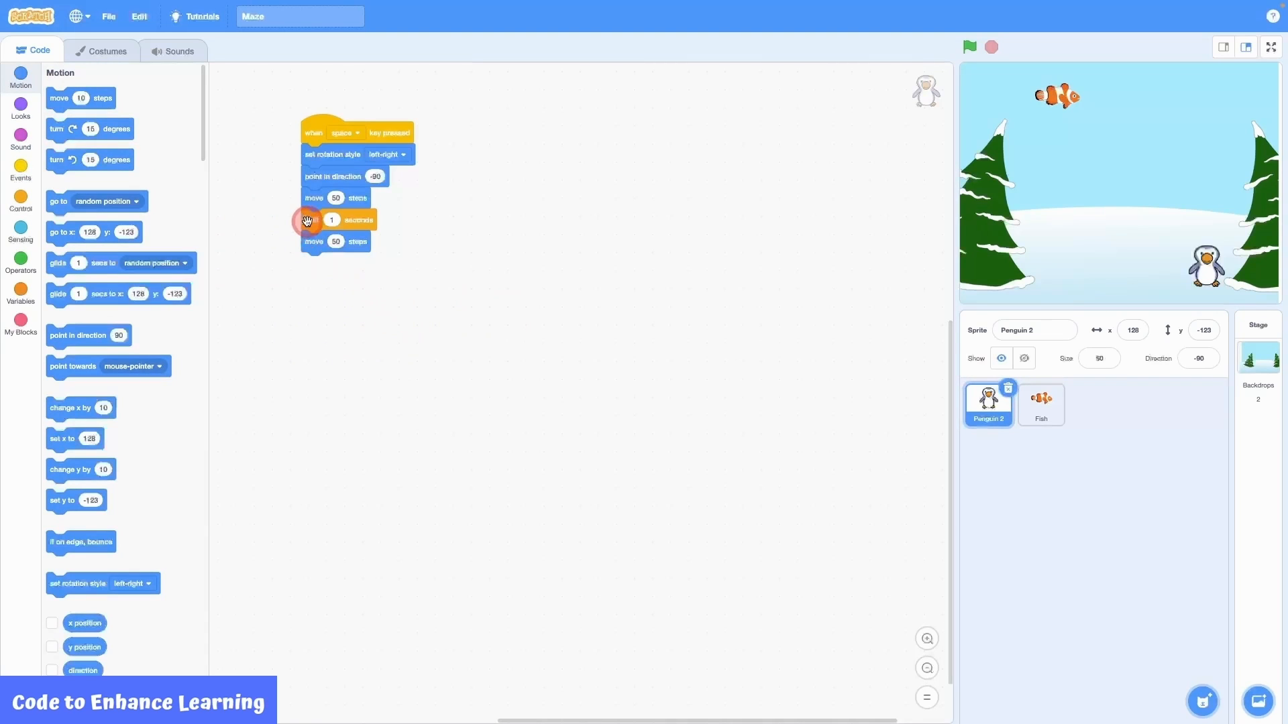
drag(307, 220, 304, 272)
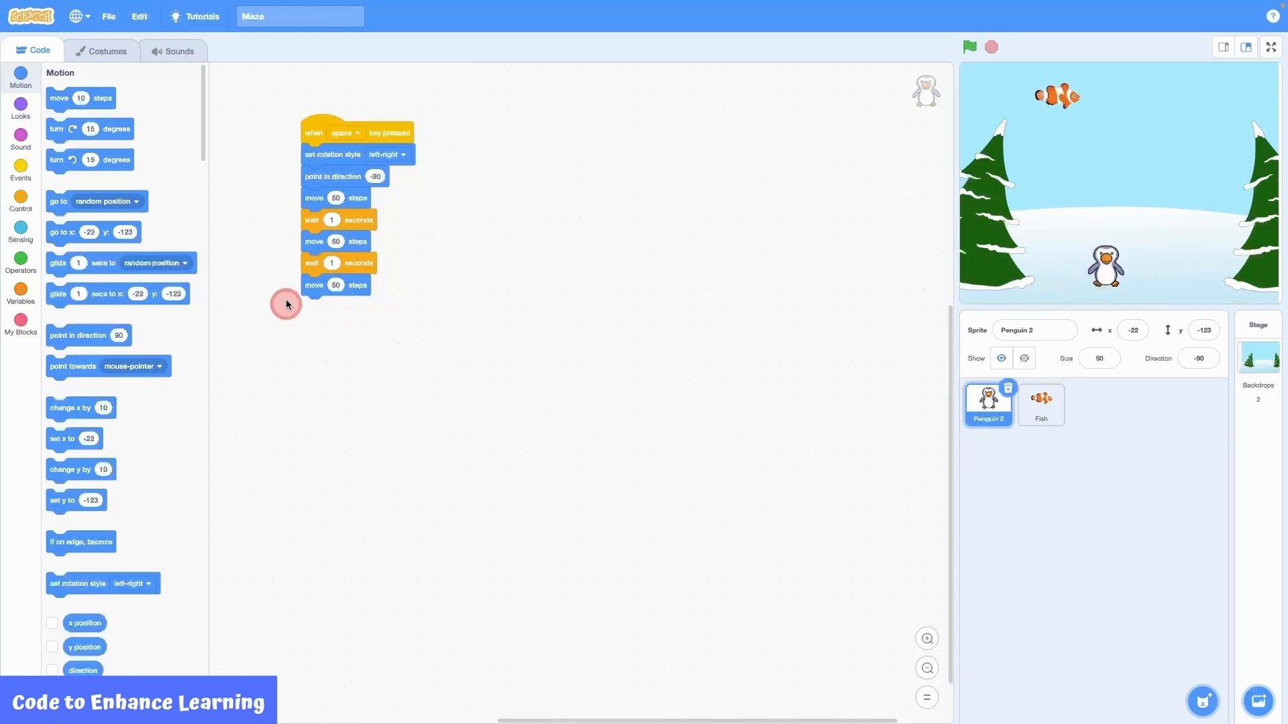
mouse_move(308, 266)
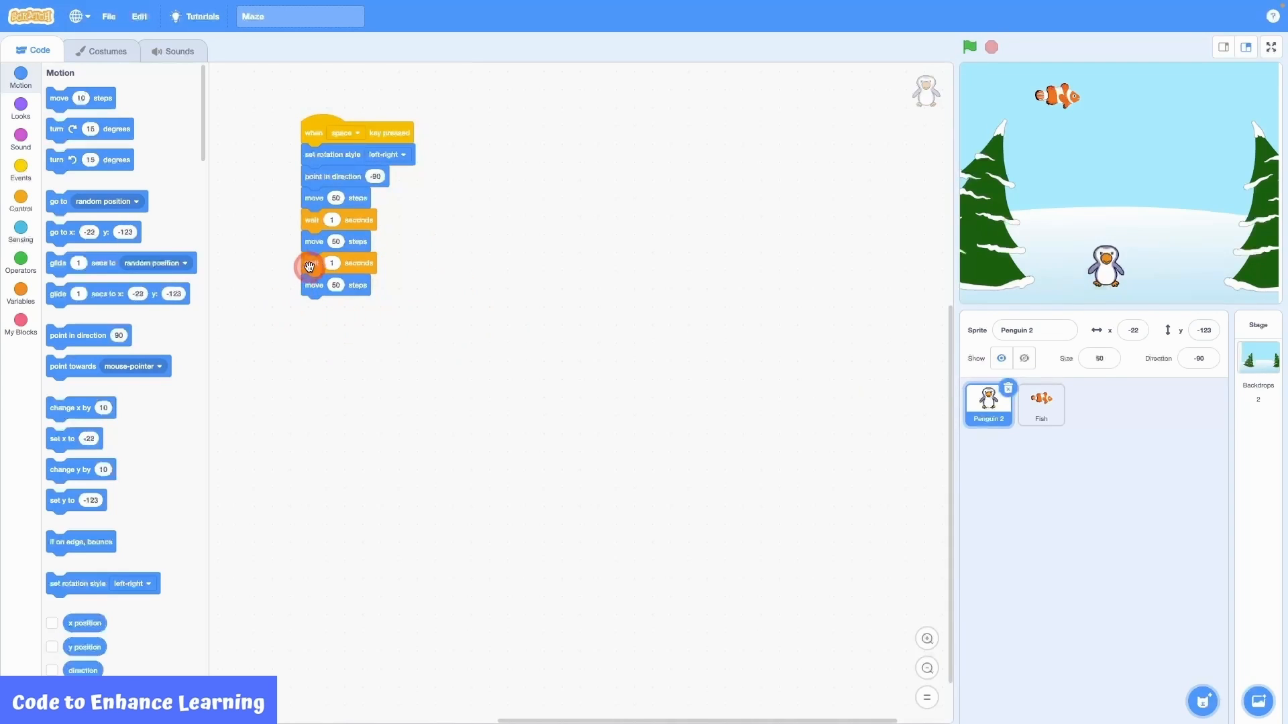
click(970, 47)
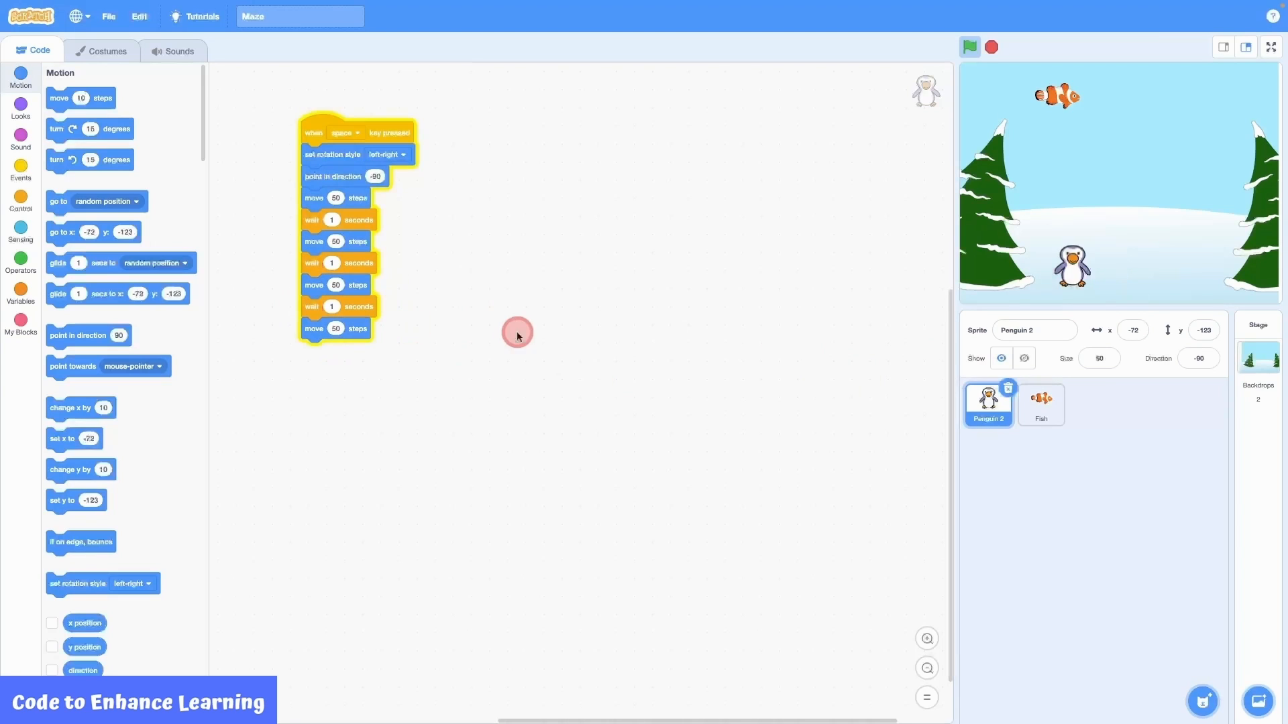
click(969, 47)
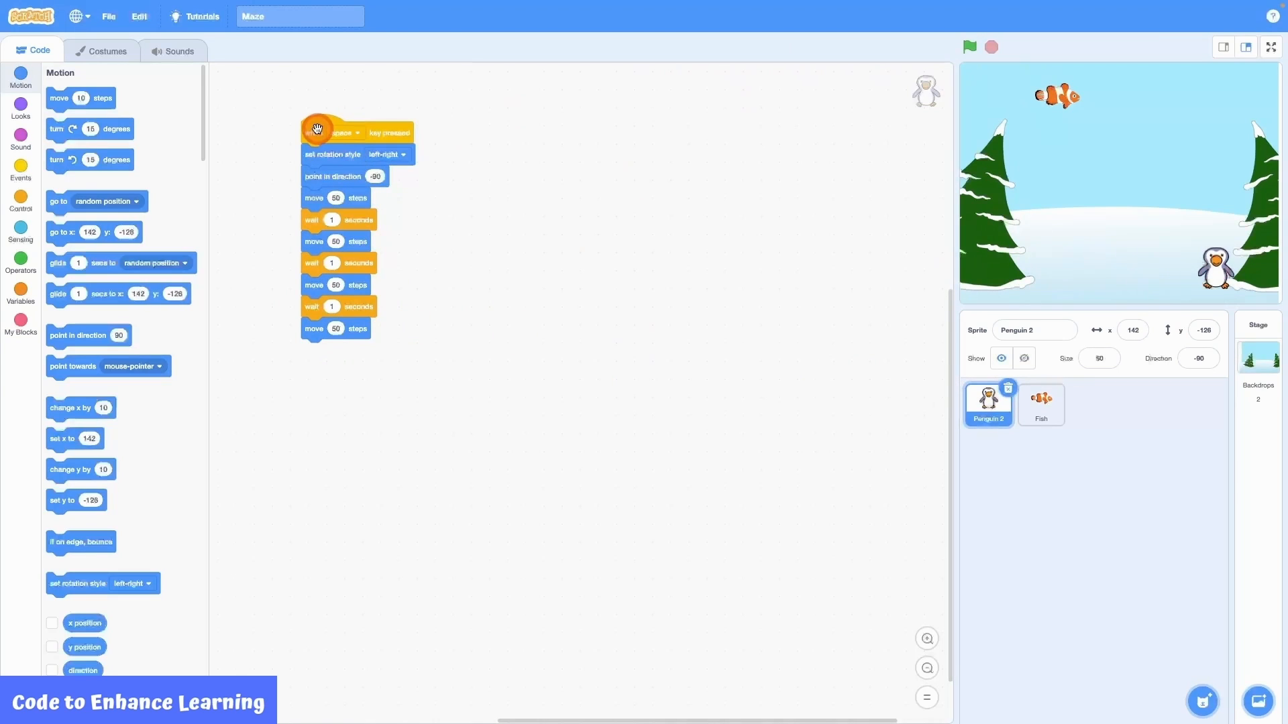
click(970, 47)
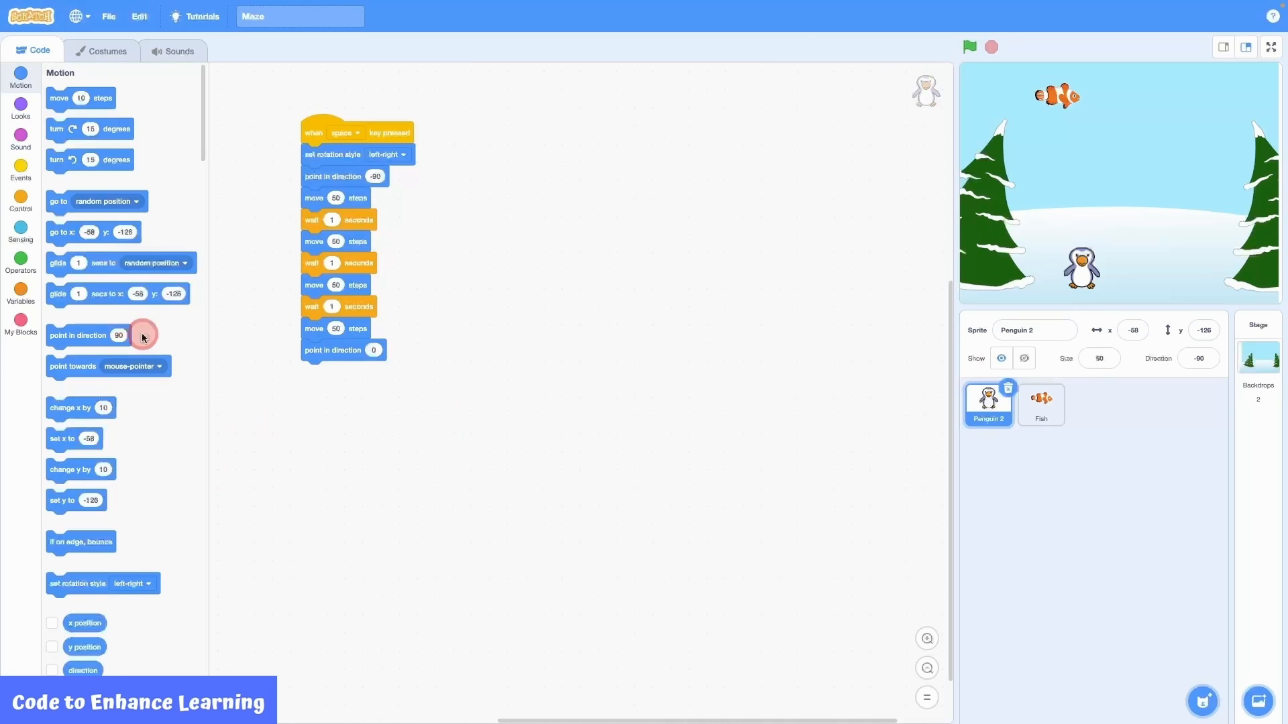
mouse_move(68, 113)
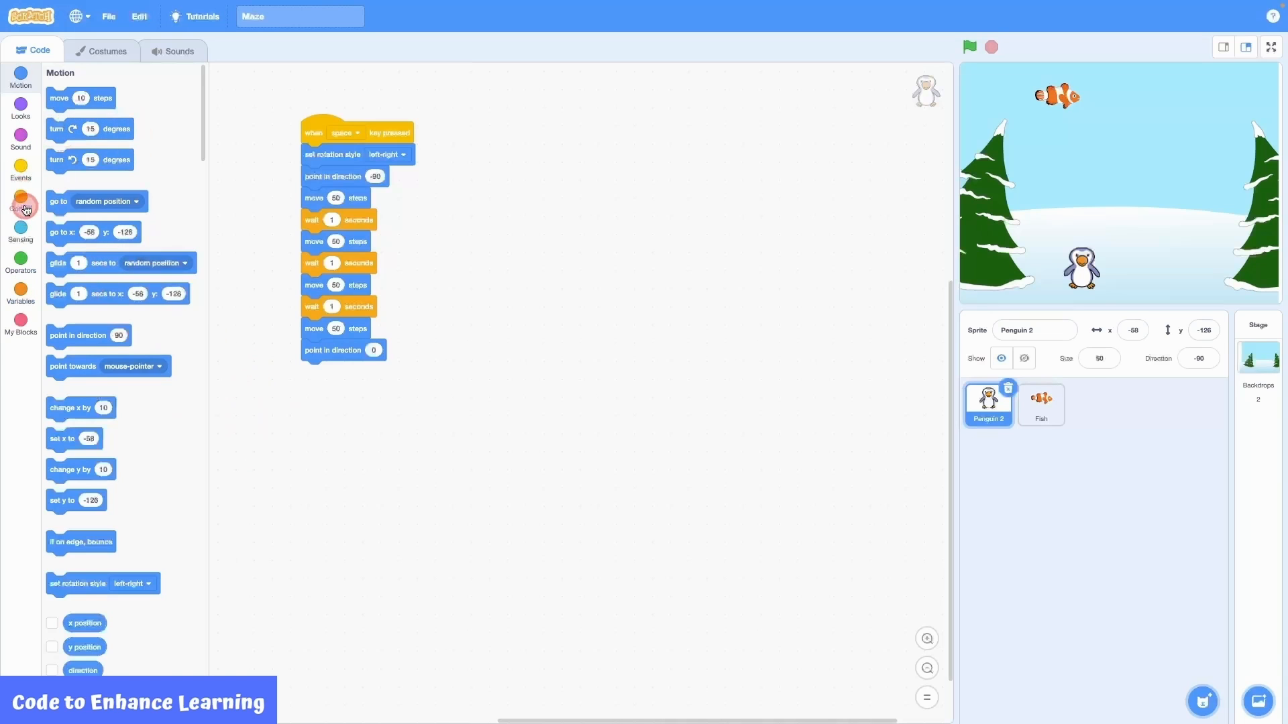
mouse_move(21, 204)
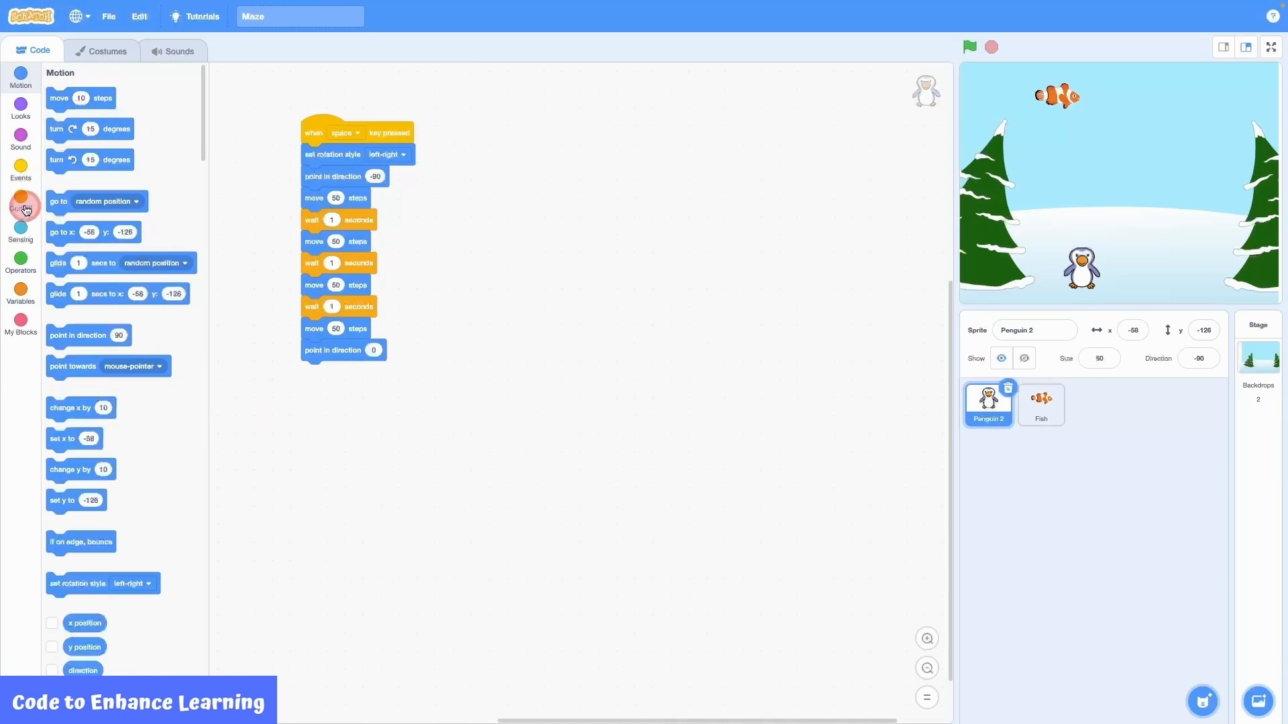
Step: After the left moves, wait 1 second, point in direction 0, move 50 steps and wait again
click(20, 195)
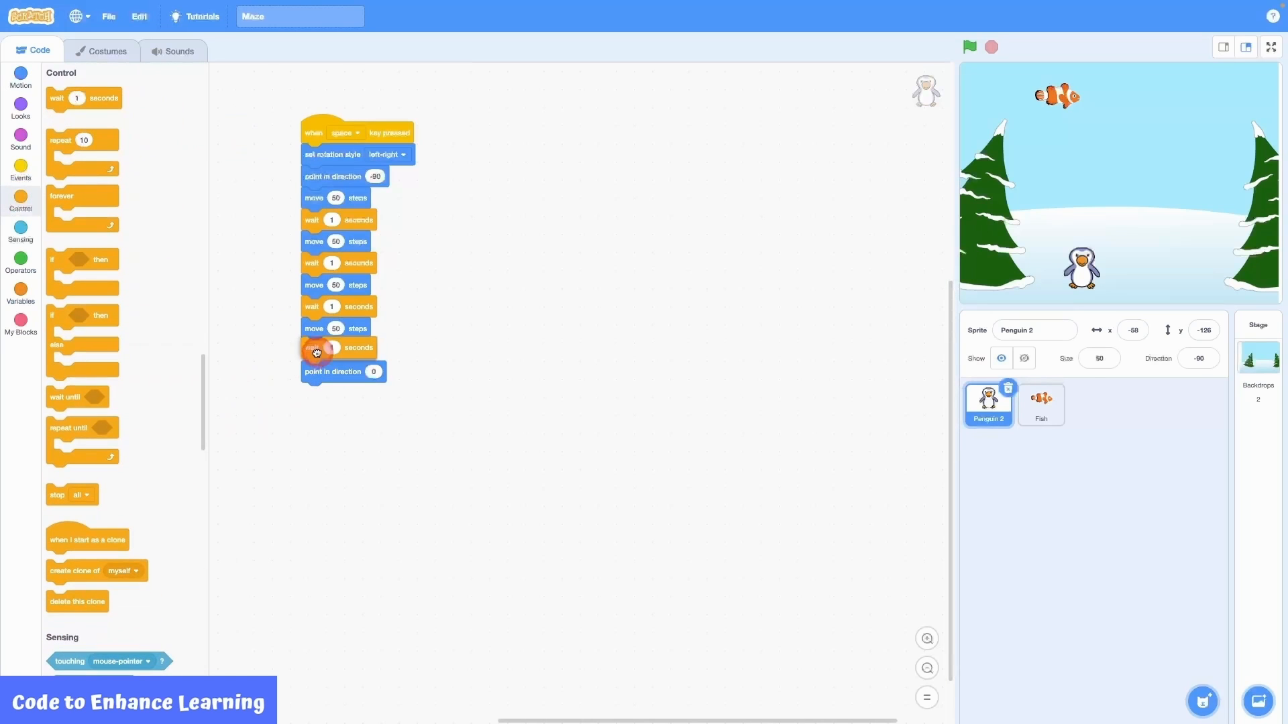
click(20, 78)
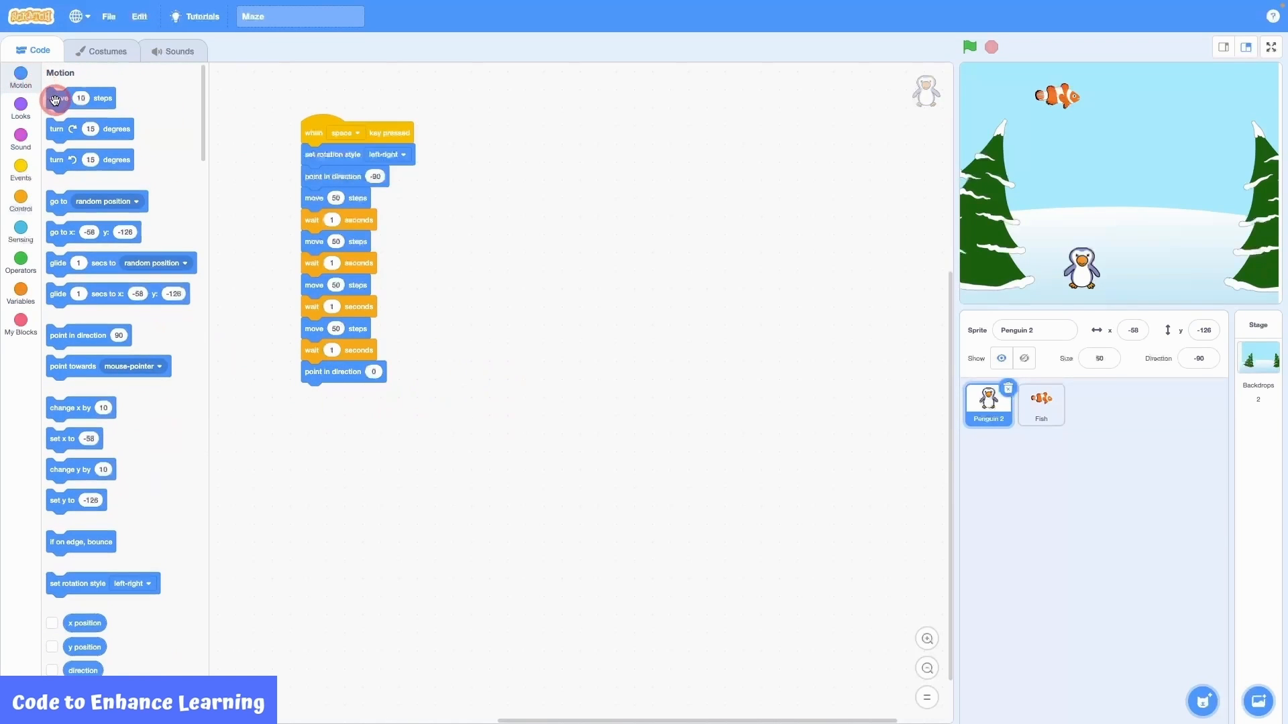
drag(78, 98, 333, 393)
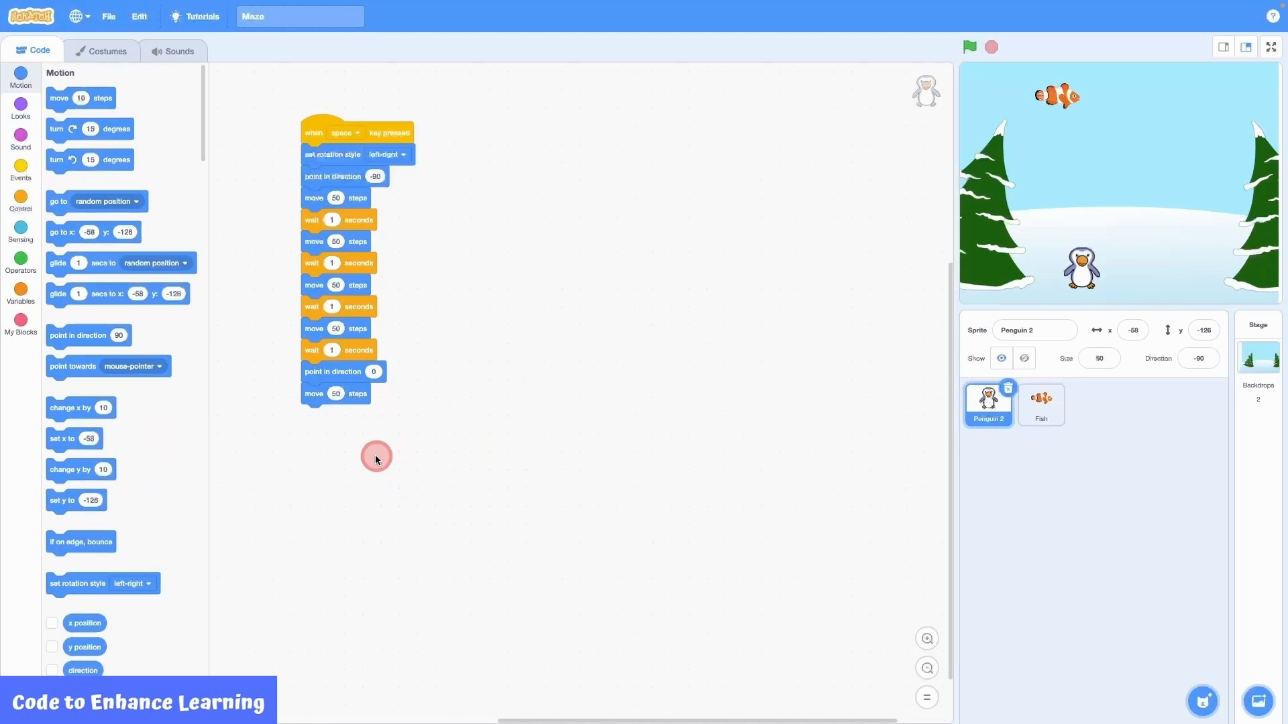
mouse_move(395, 470)
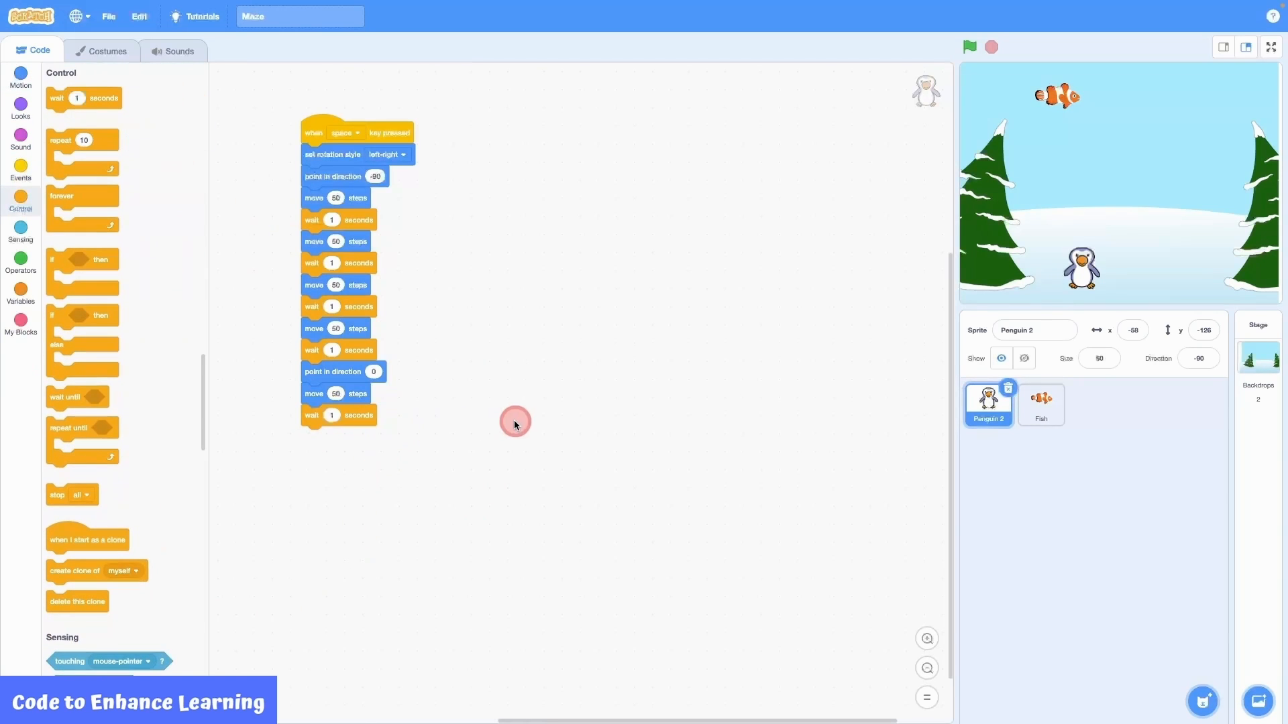
Step: Append a 'move 50 steps' block at the end and duplicate it for more upward moves
click(20, 77)
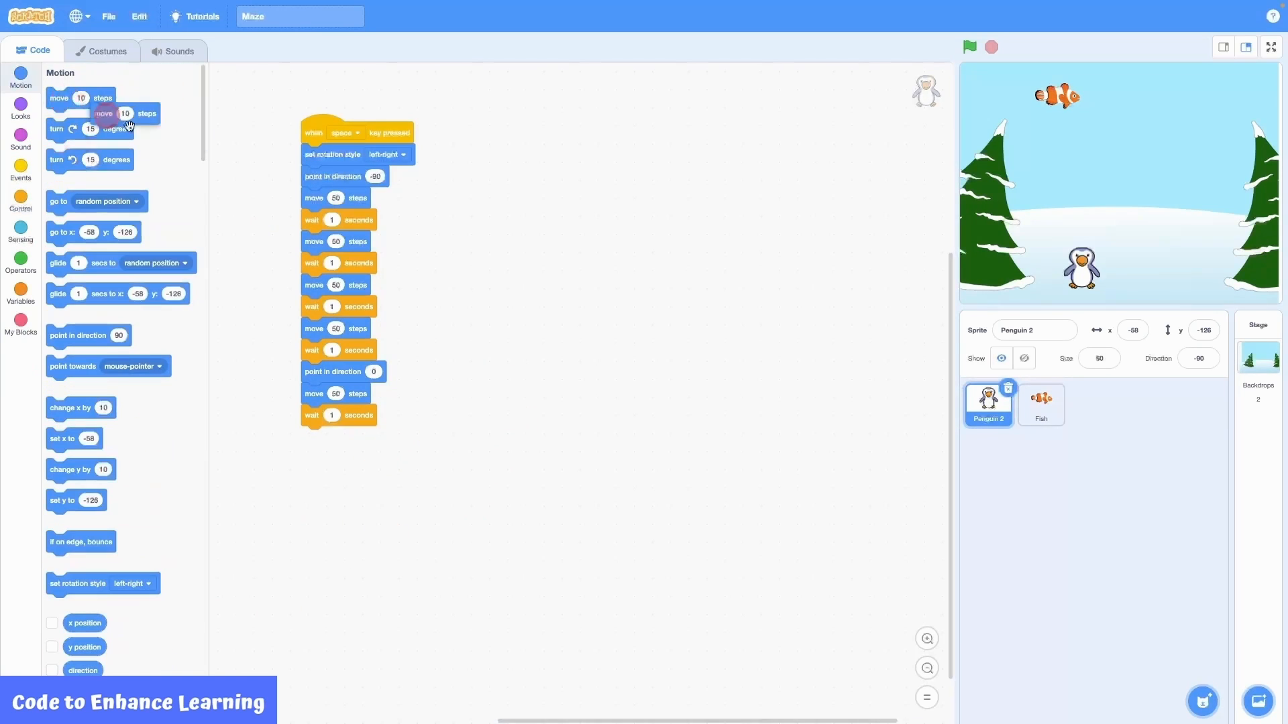
drag(105, 114, 334, 436)
text(5)
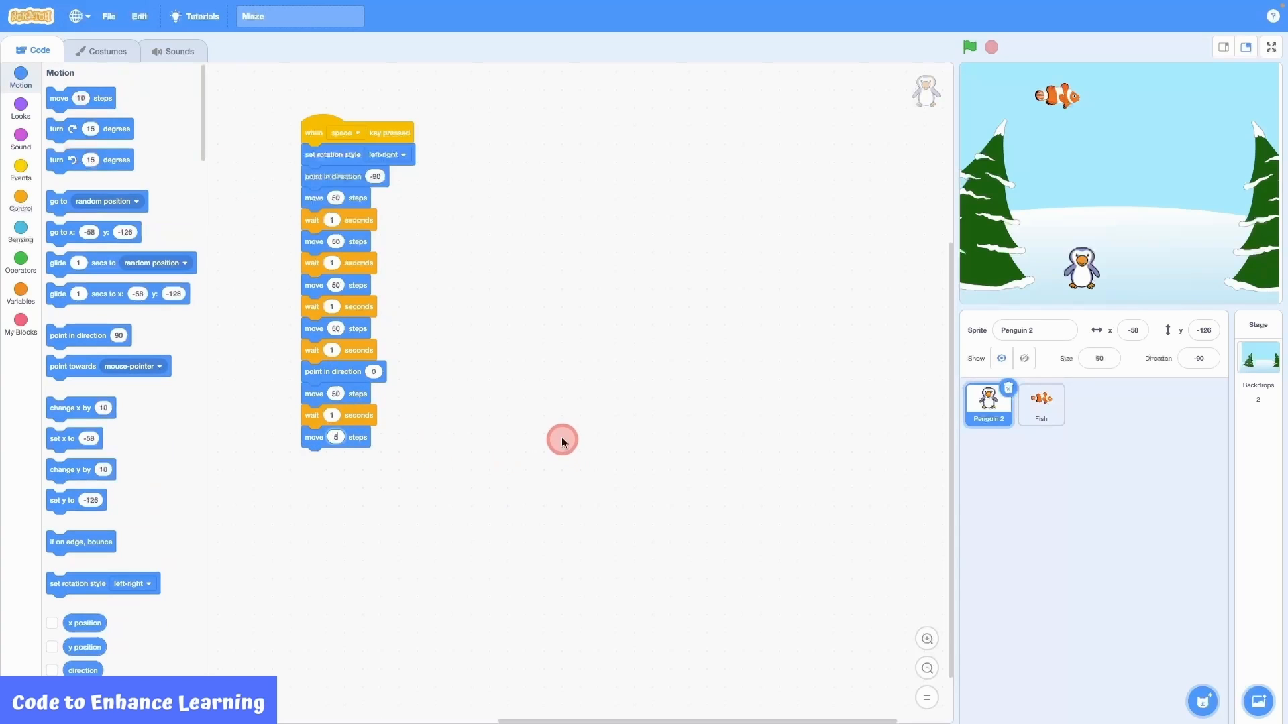
click(334, 436)
text(0)
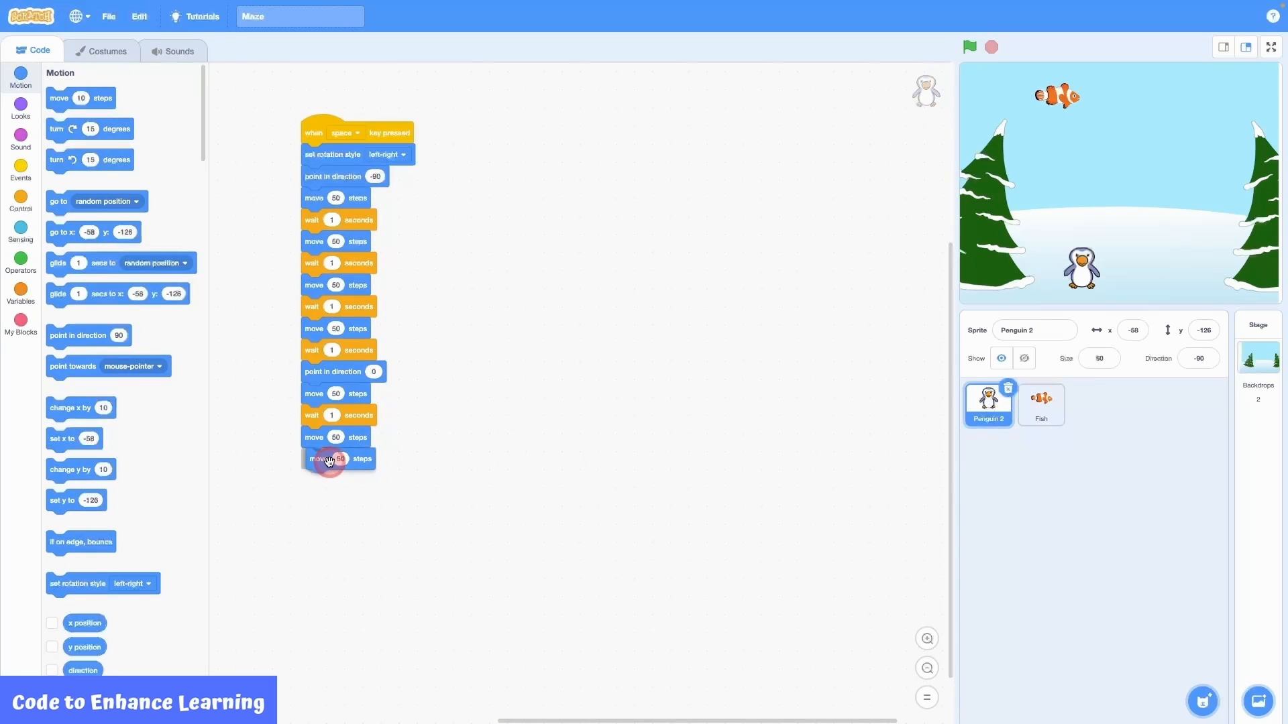
right_click(329, 459)
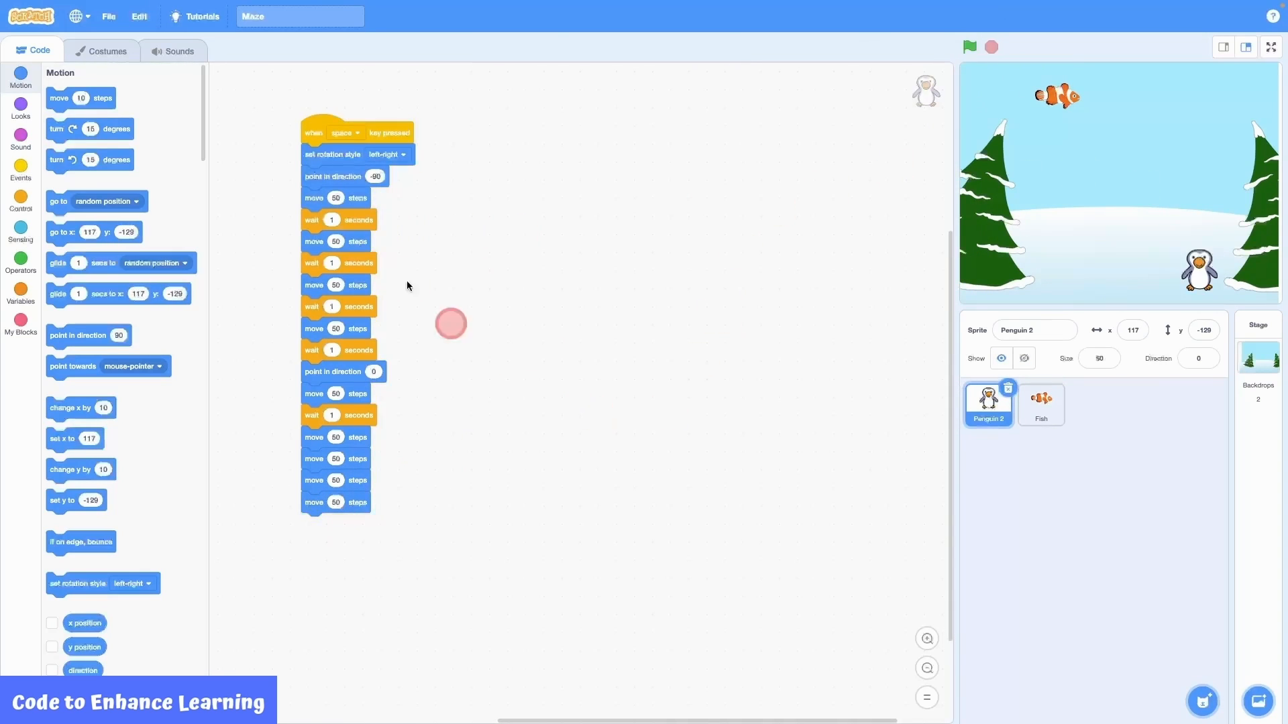
Step: Run the finished script so Penguin 2 travels left then up to the fish
click(970, 47)
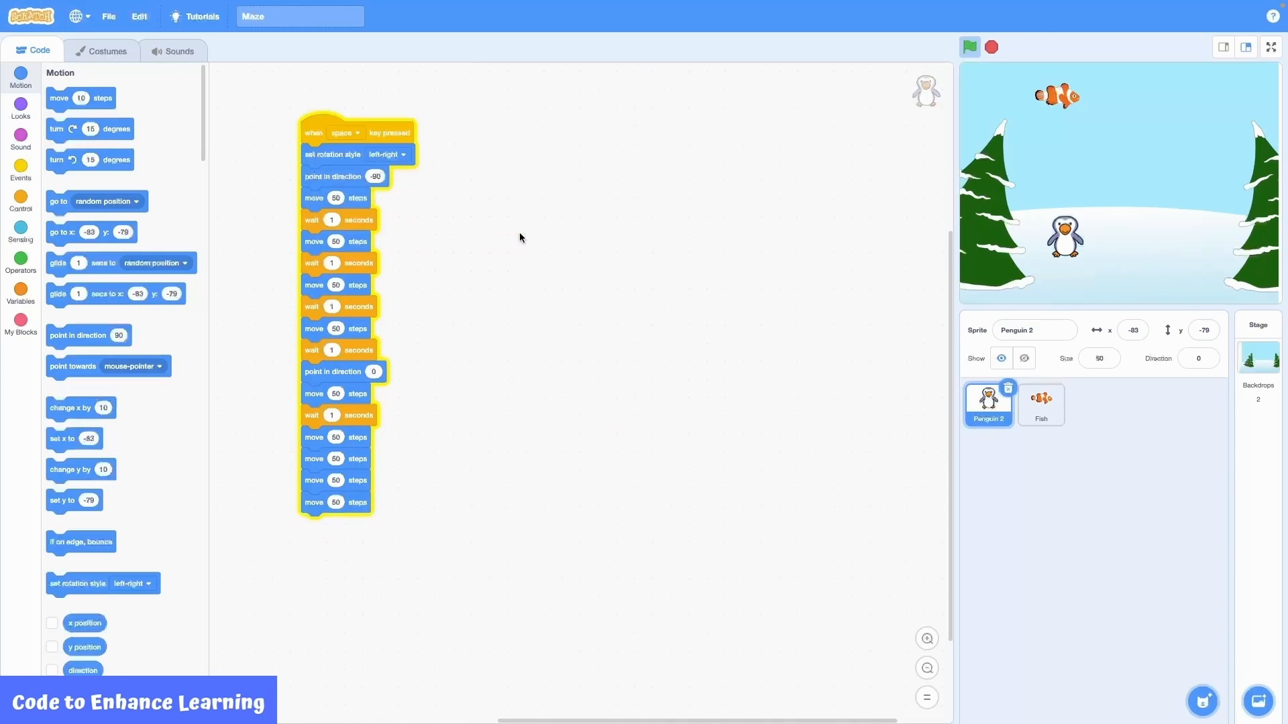
click(969, 46)
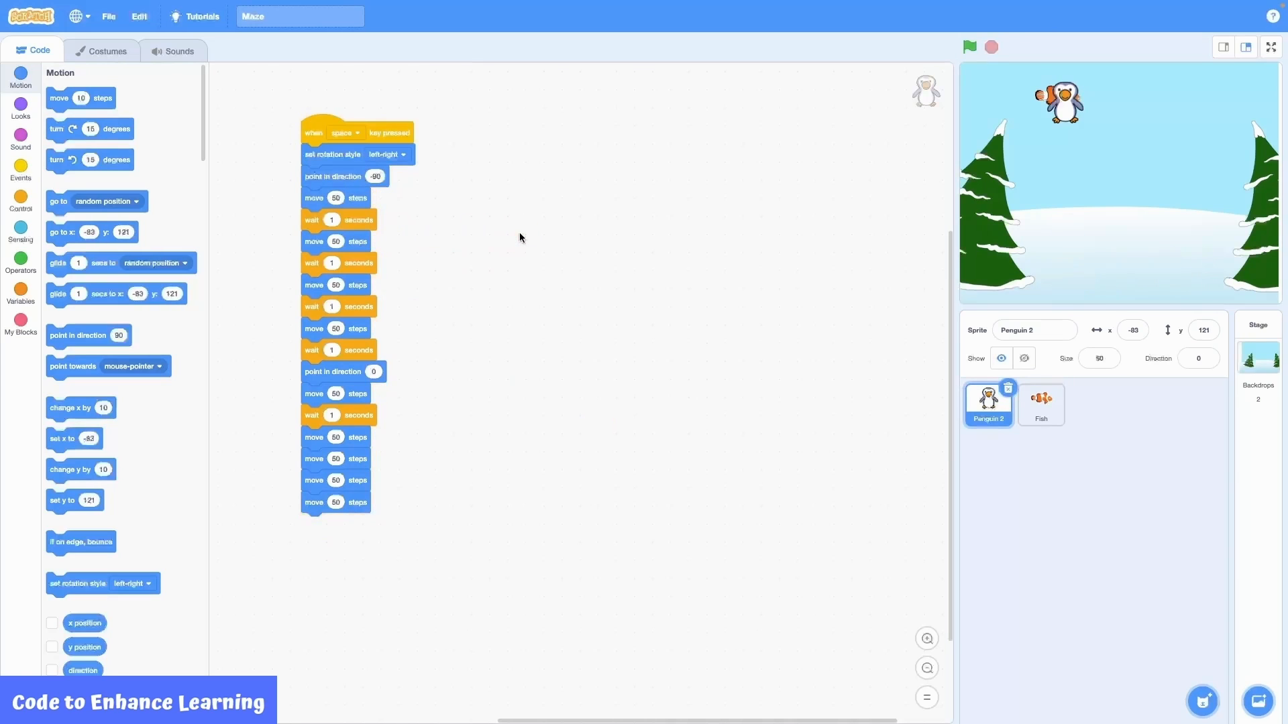